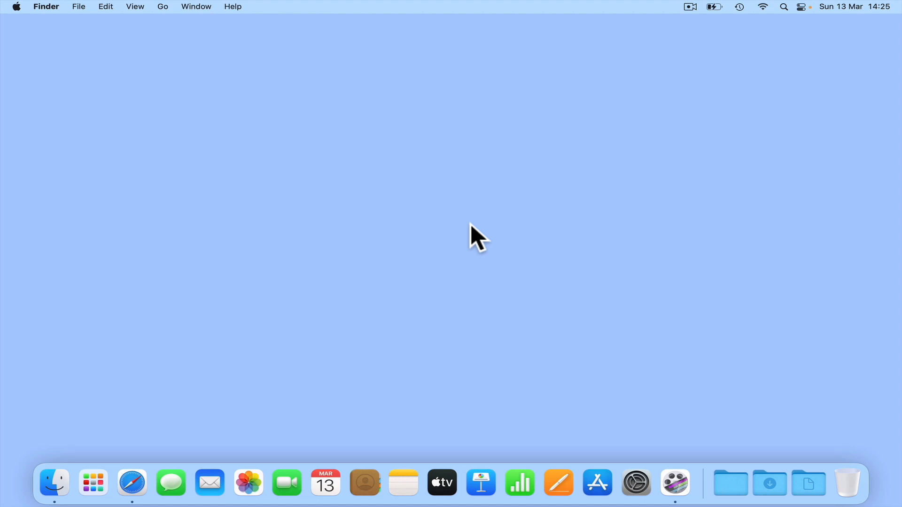
mouse_move(465, 241)
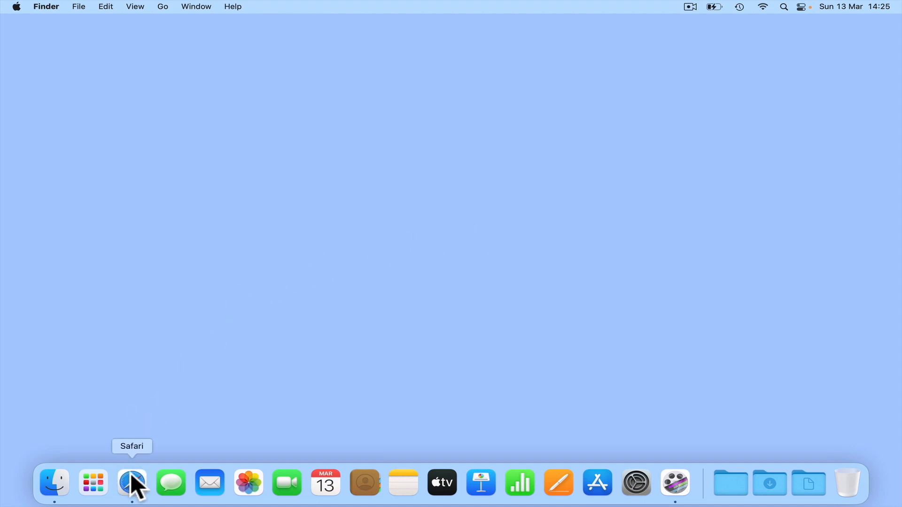
Step: Launch Safari from the Dock
left_click(131, 483)
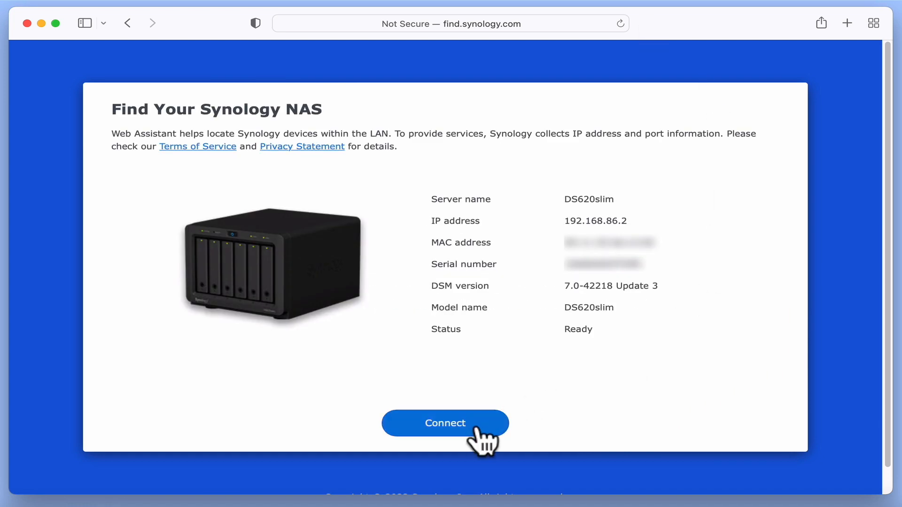
Step: Connect to the DS620slim and sign in as administrator
left_click(444, 423)
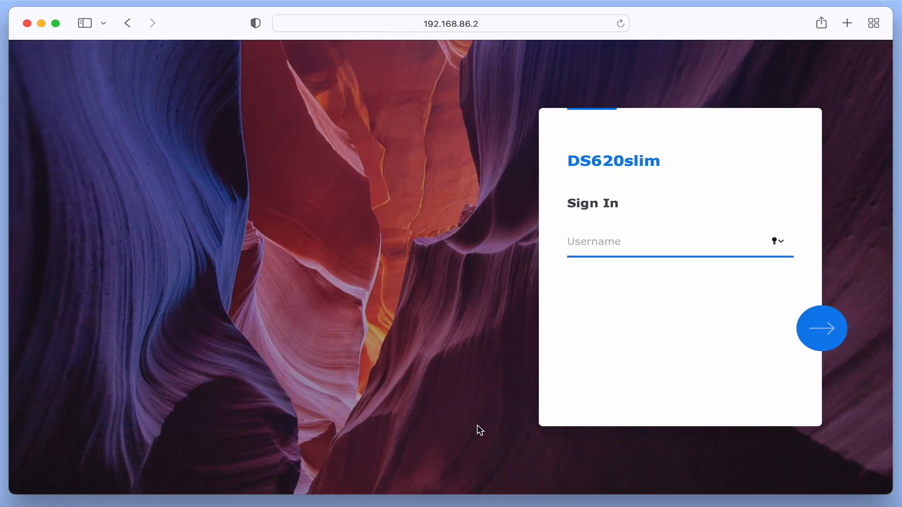
mouse_move(850, 260)
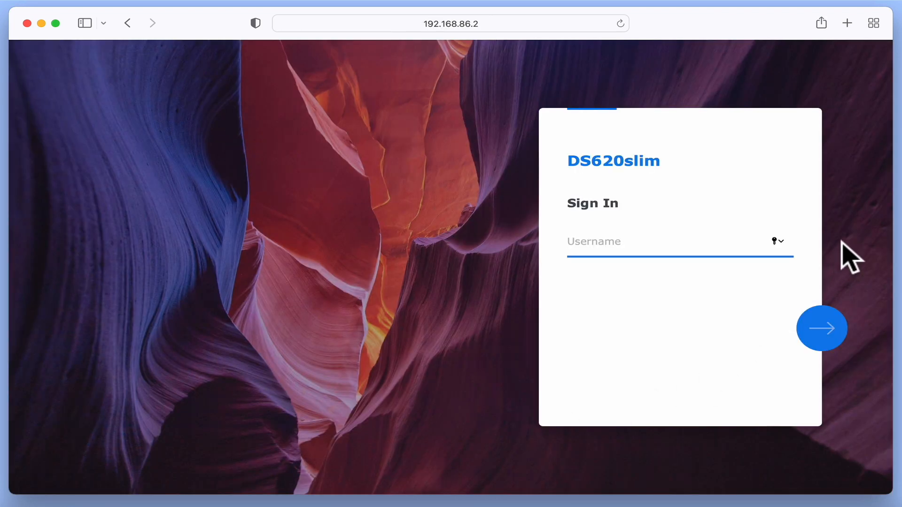
type("administrat")
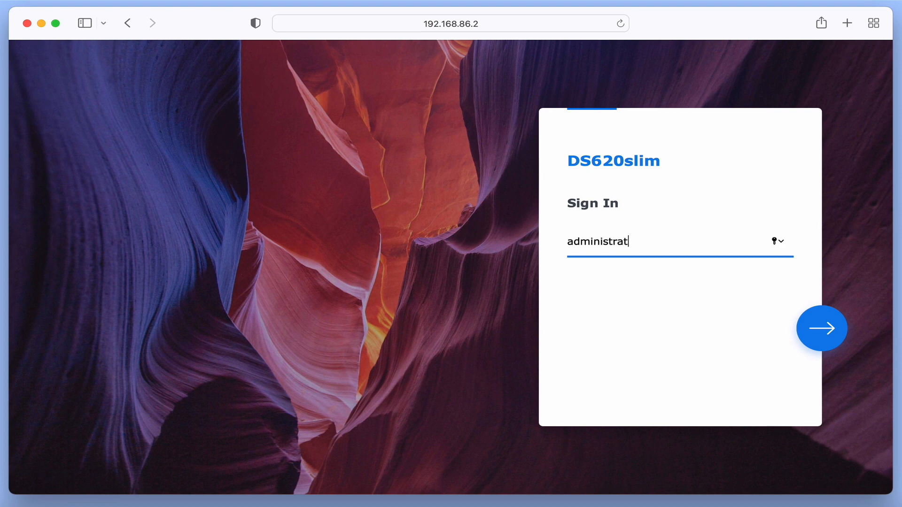
left_click(821, 328)
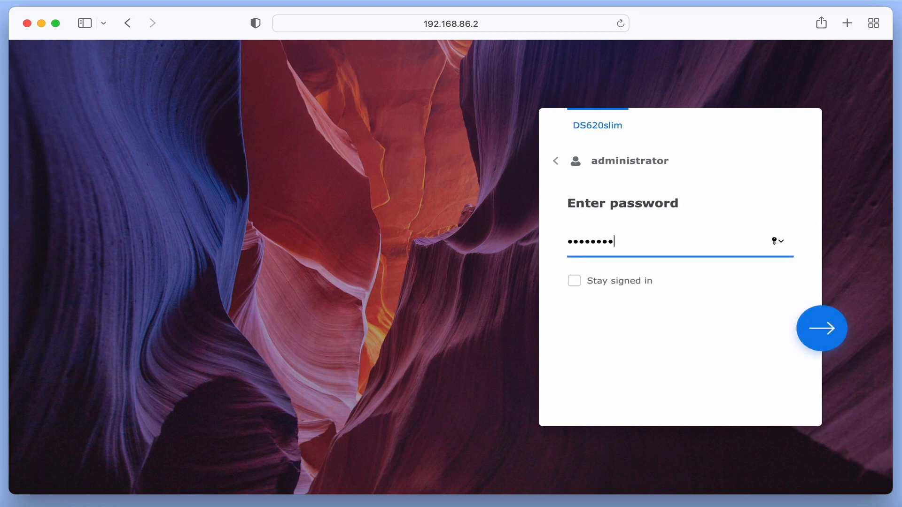
left_click(821, 327)
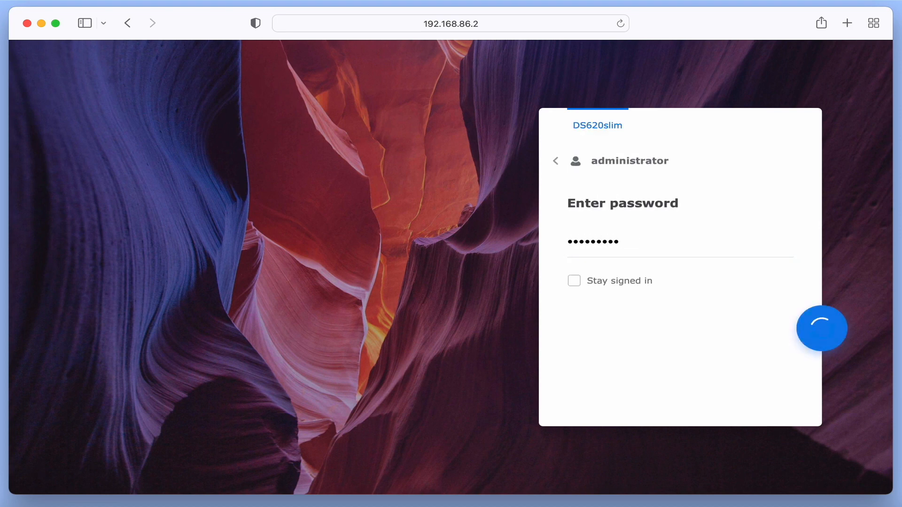
left_click(821, 328)
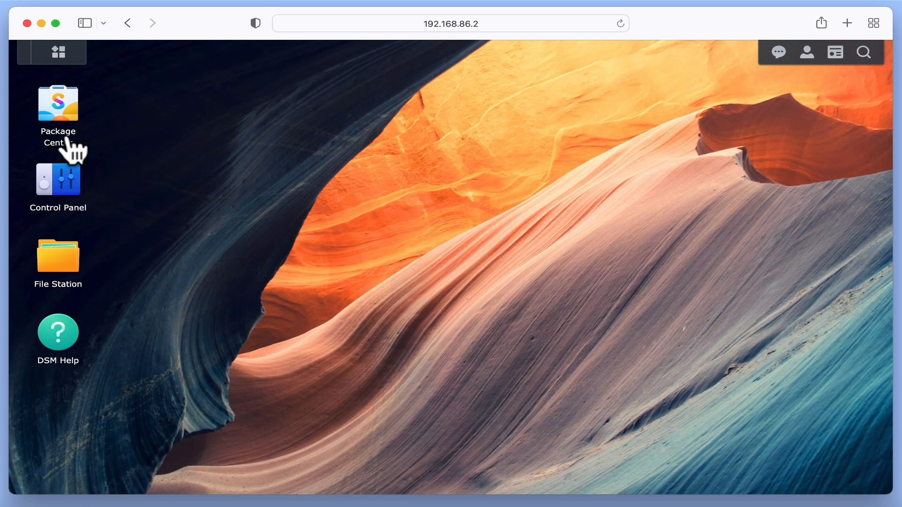
mouse_move(75, 109)
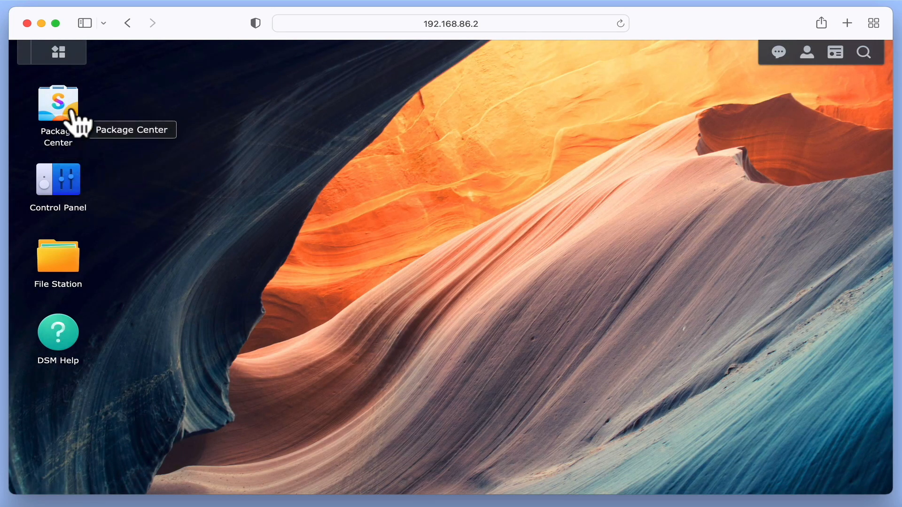
double_click(57, 101)
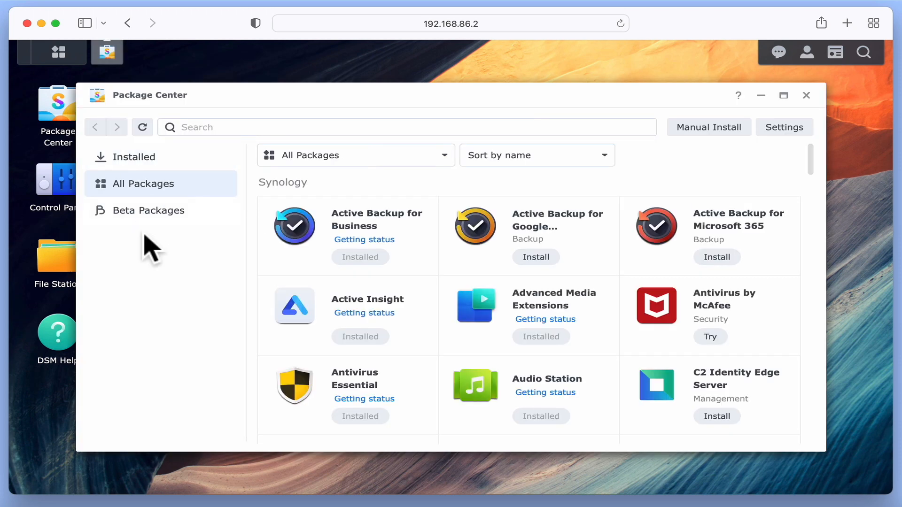
left_click(134, 157)
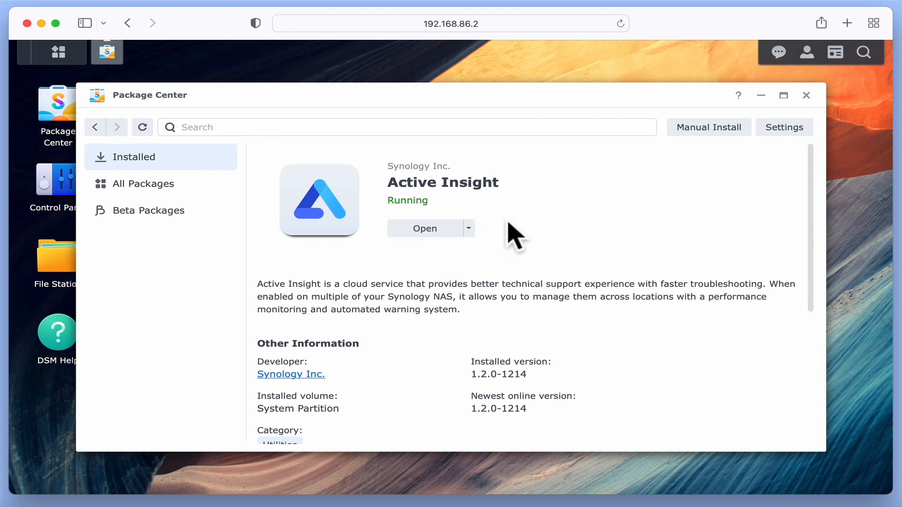
left_click(468, 229)
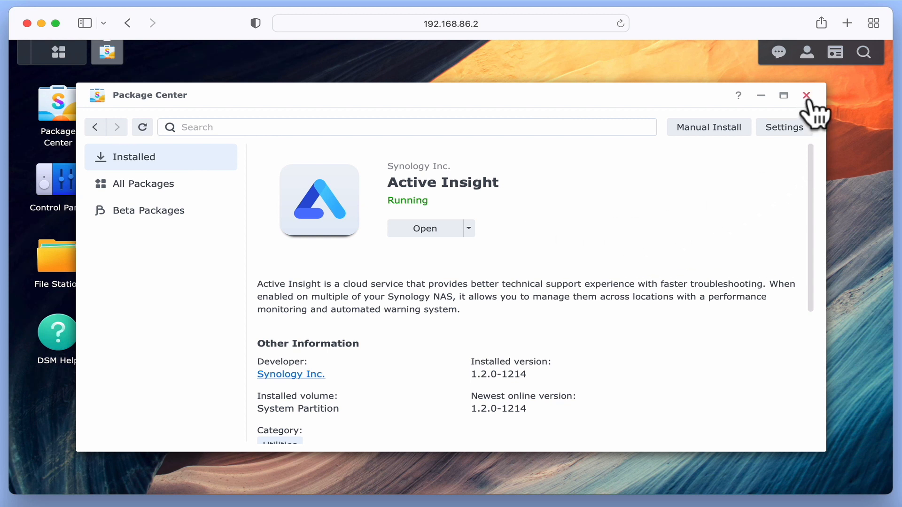
left_click(805, 96)
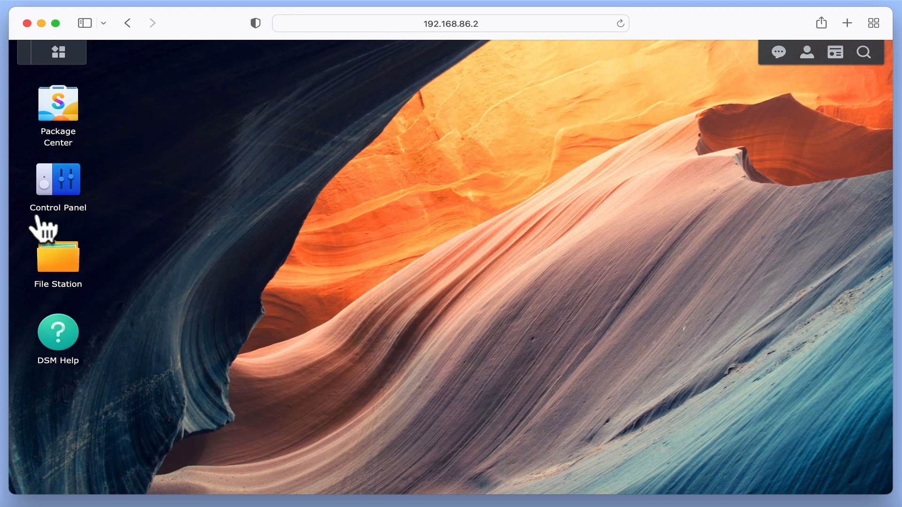
mouse_move(58, 178)
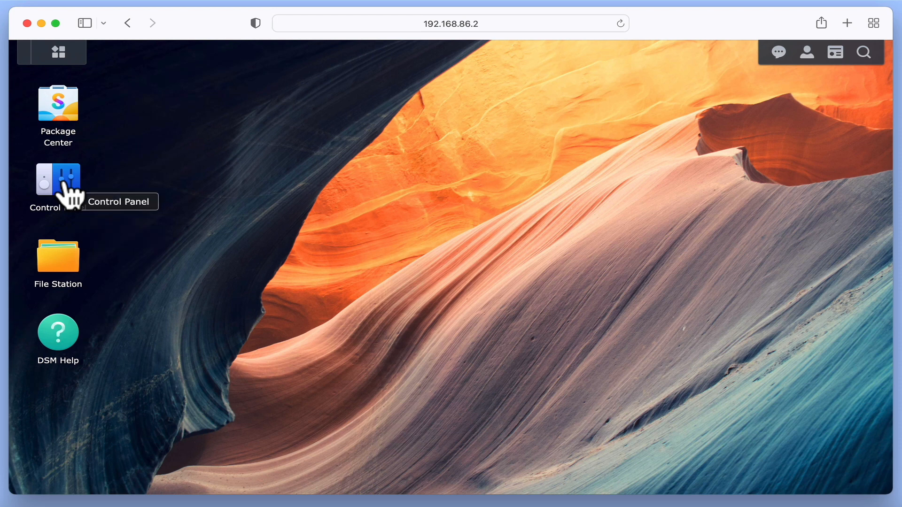
Step: Open Control Panel and go to Task Scheduler under Services
double_click(57, 178)
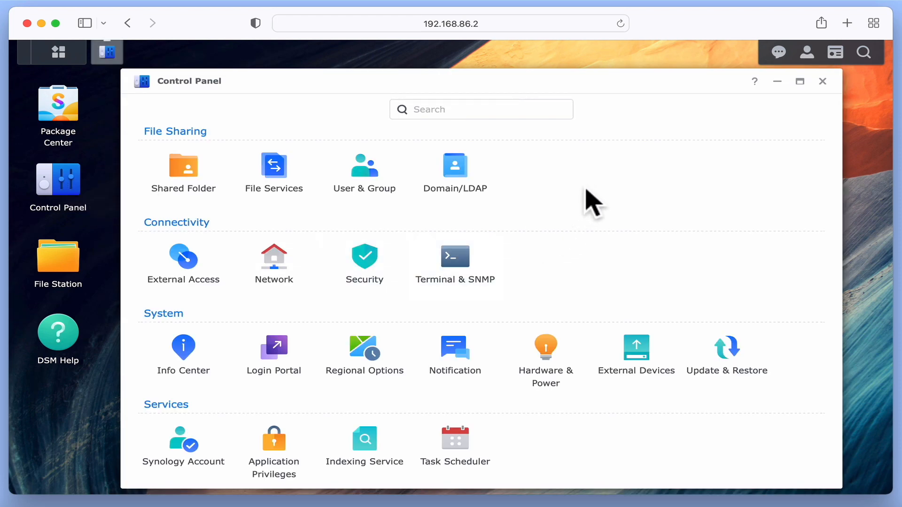
mouse_move(207, 417)
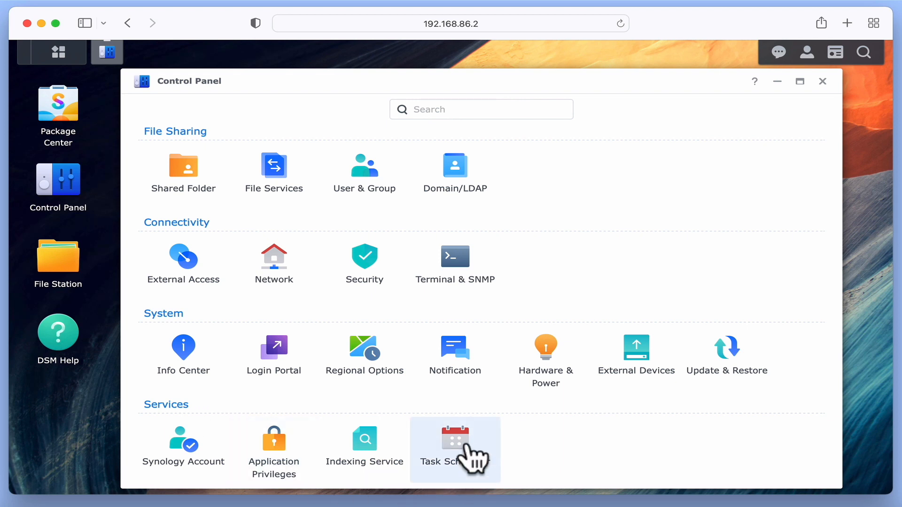
left_click(456, 439)
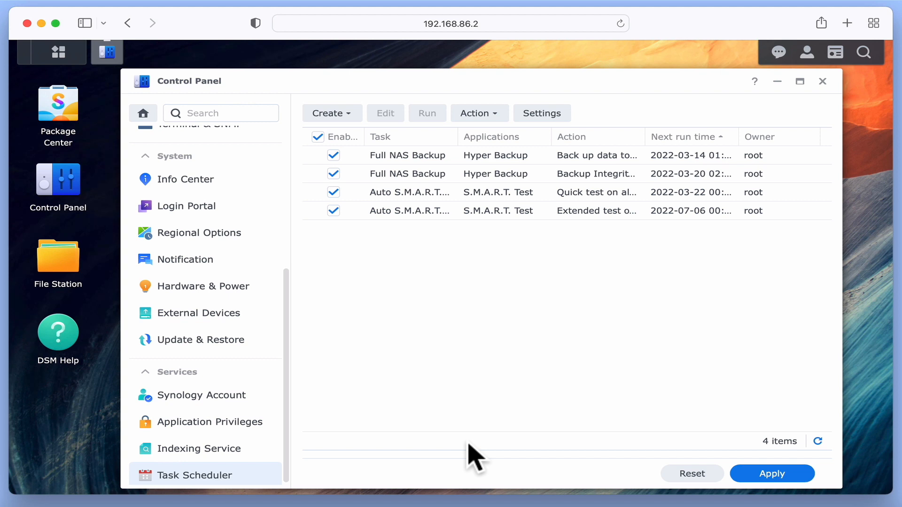
mouse_move(372, 241)
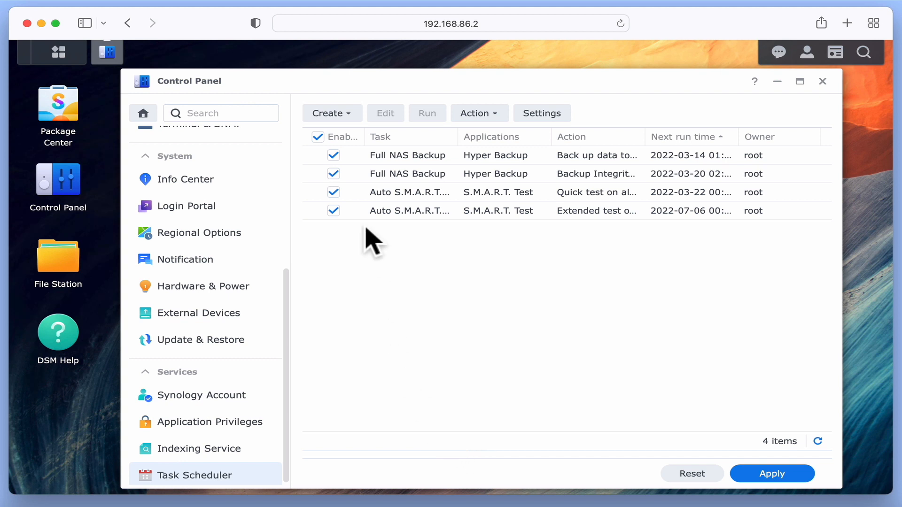
Step: Show the Create menu with its task types, including user-defined script
left_click(328, 113)
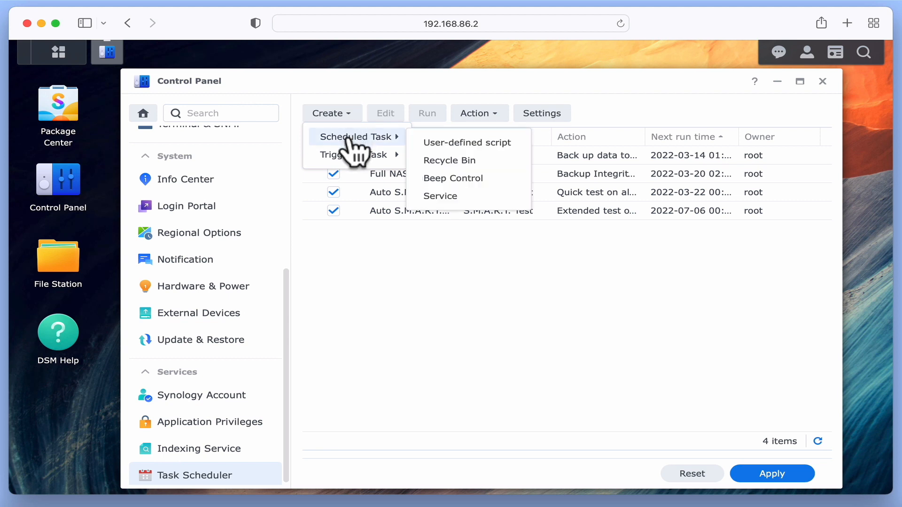
mouse_move(355, 161)
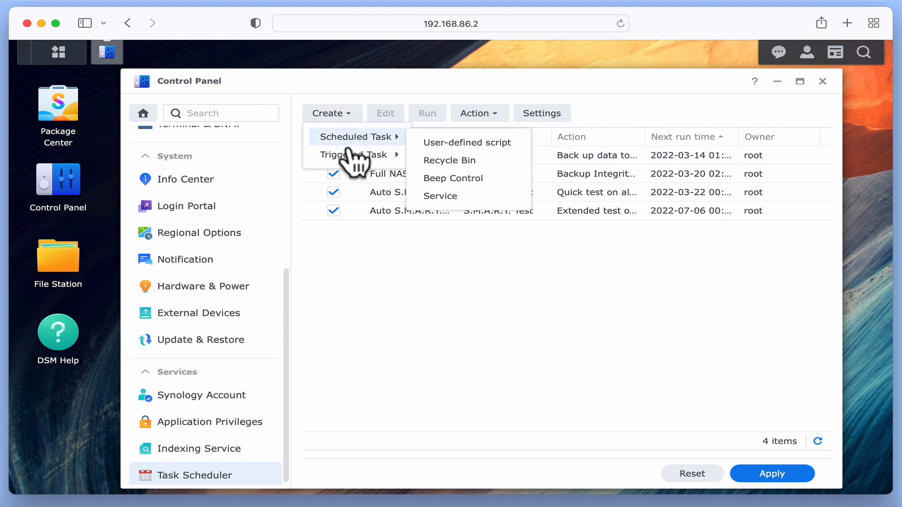
mouse_move(354, 154)
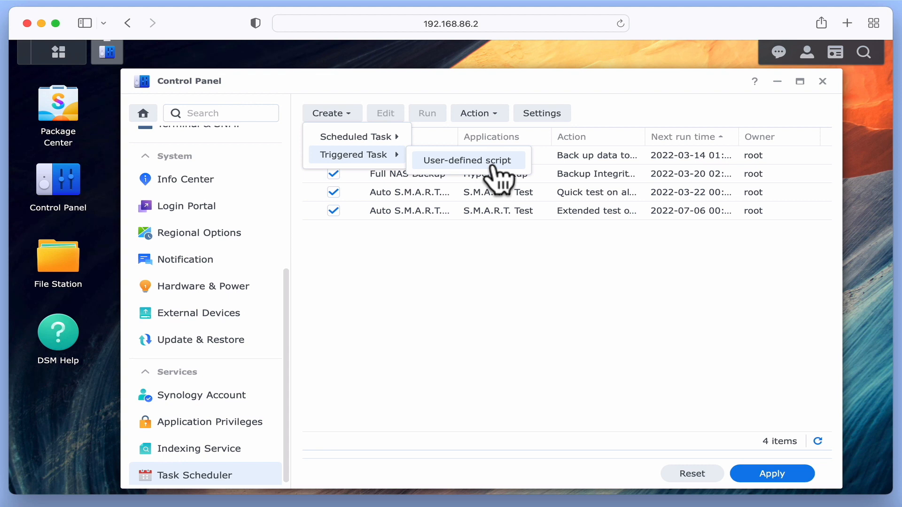
Step: Create a triggered user-defined script task named 'Uninstall Active Insight'
left_click(466, 161)
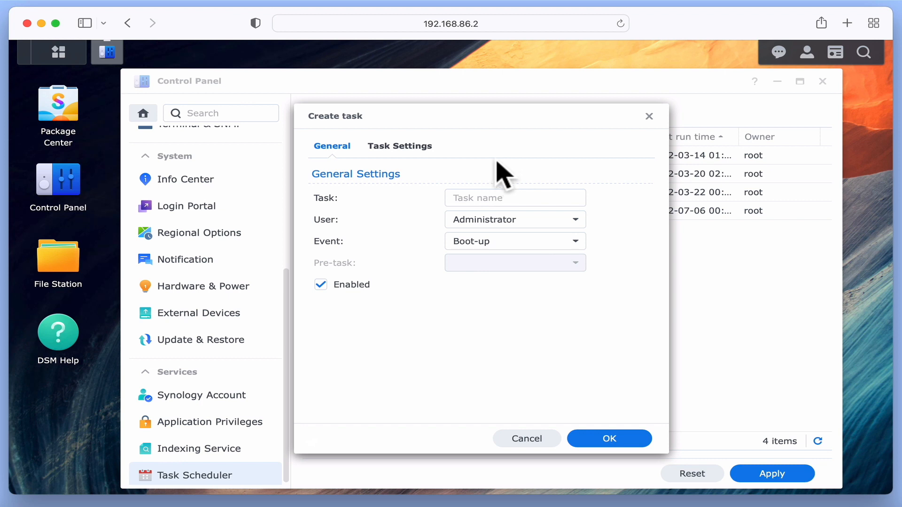
mouse_move(502, 167)
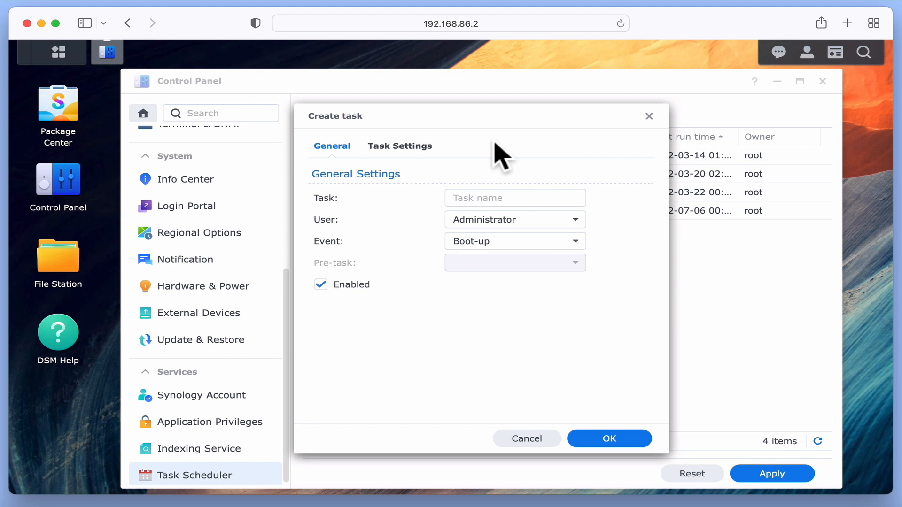
left_click(515, 197)
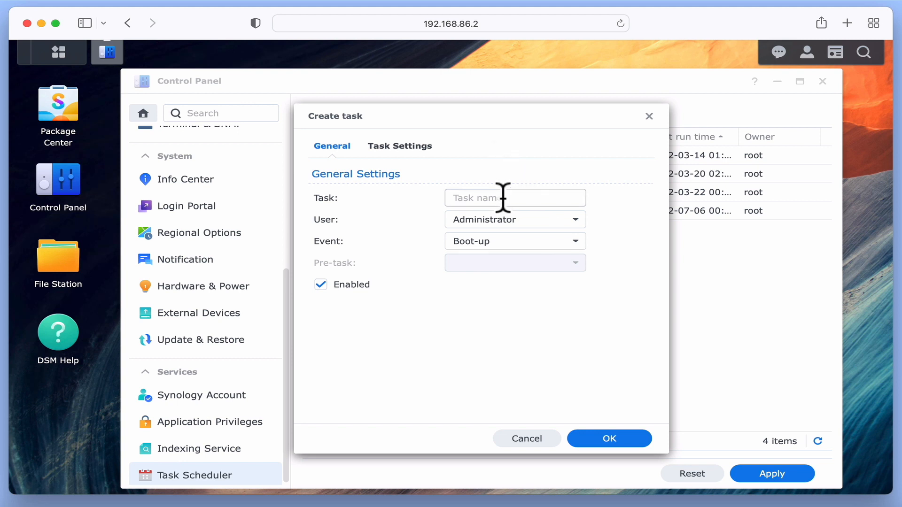
type("Uninstall Active Insight")
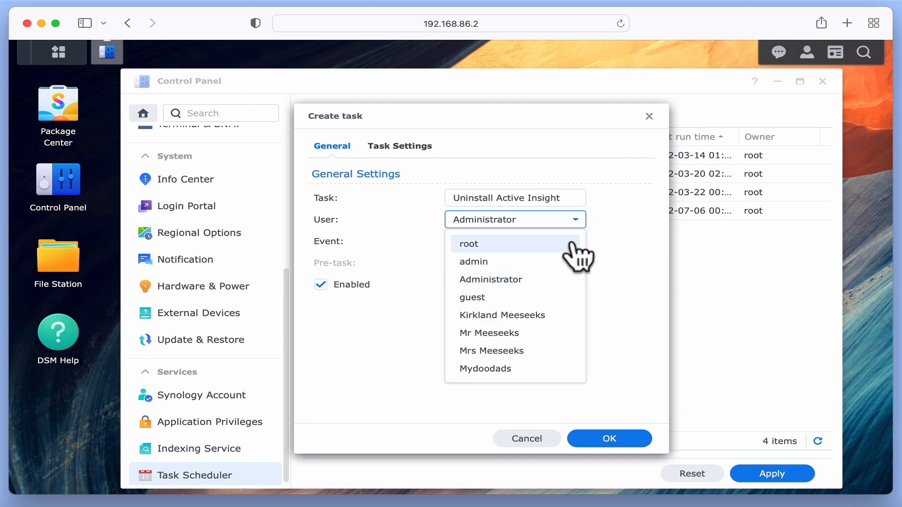
Step: Run the task as root with Boot-up as the trigger event
left_click(469, 243)
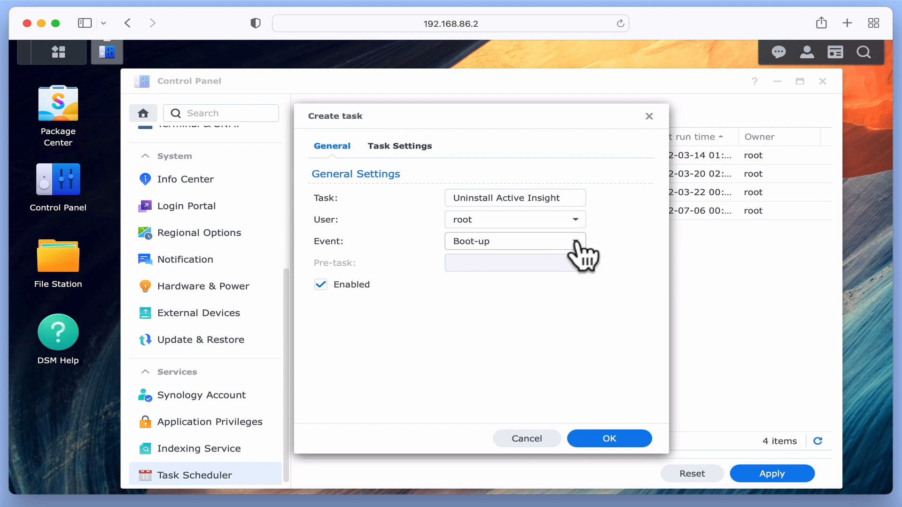
left_click(514, 241)
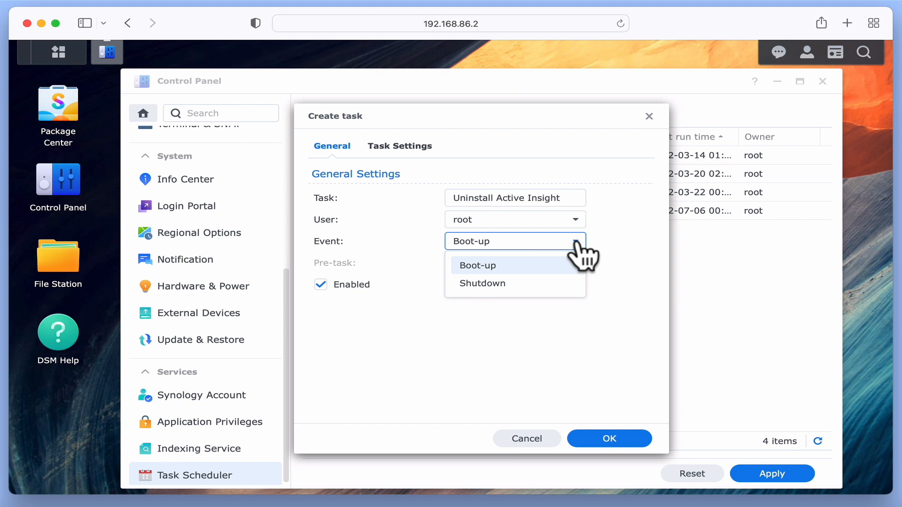
left_click(477, 265)
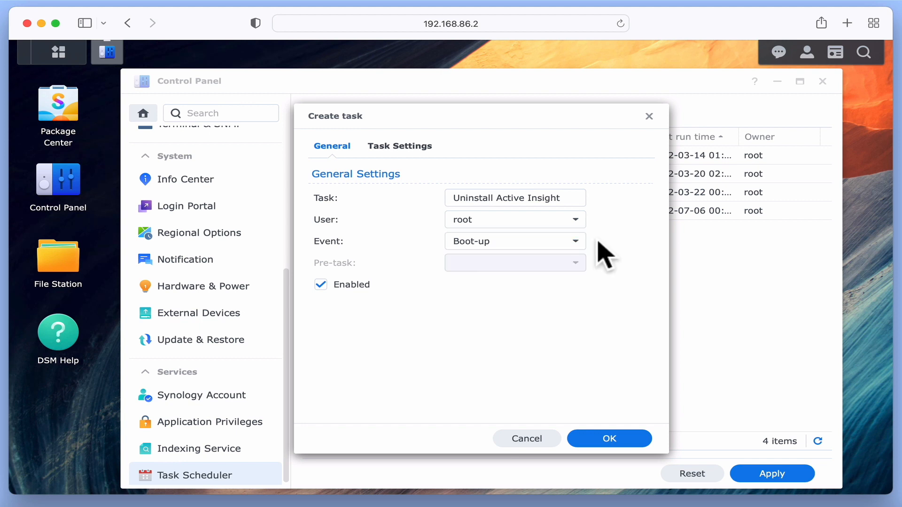
mouse_move(394, 297)
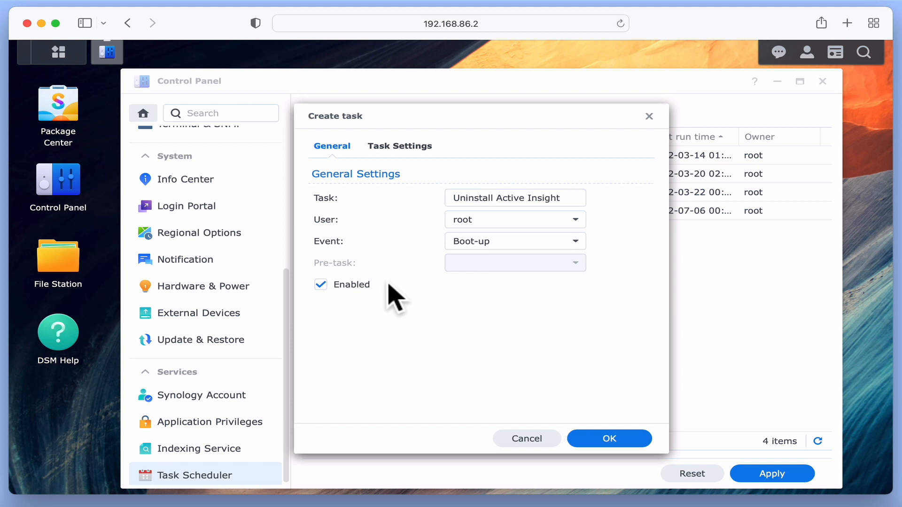
mouse_move(452, 259)
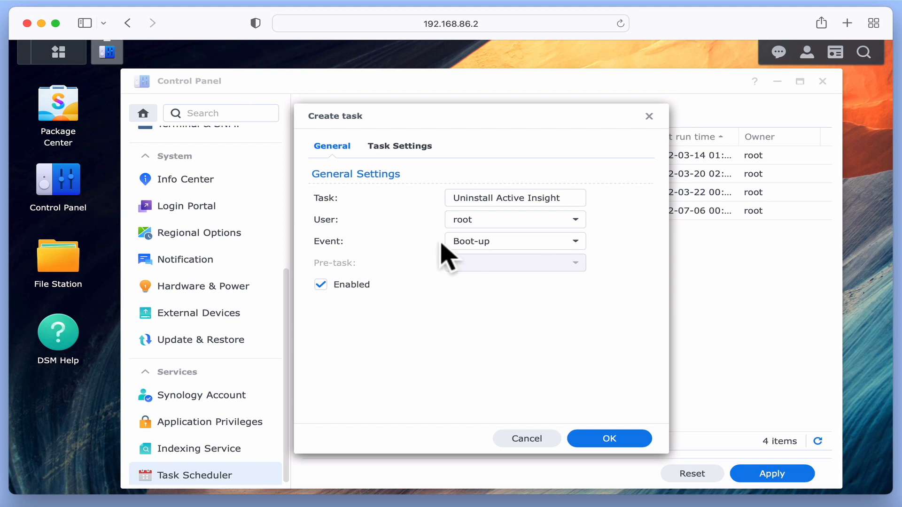
Step: Enable emailing run details and set the script to 'synopkg stop ActiveInsight'
left_click(399, 146)
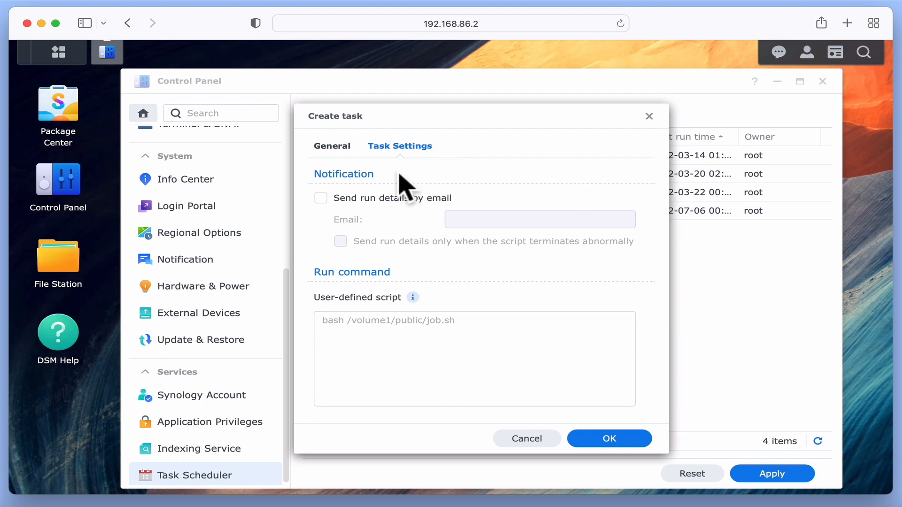
left_click(321, 197)
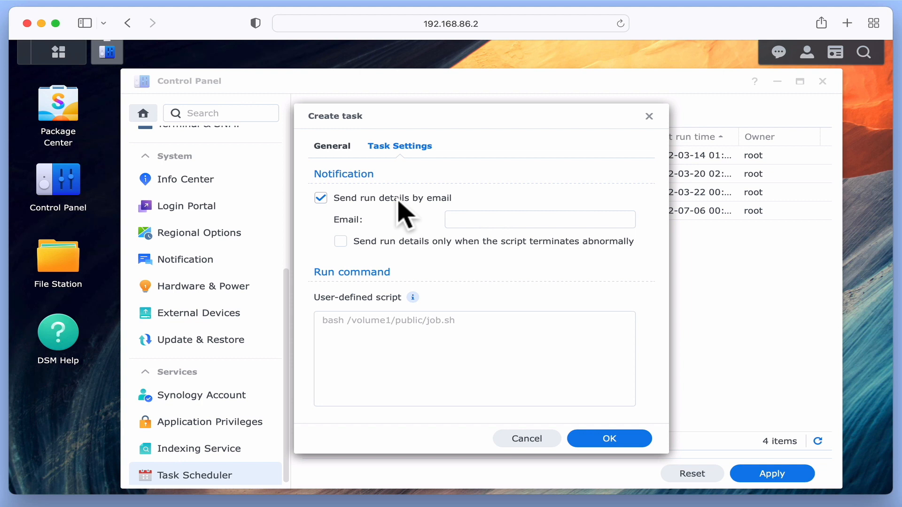
mouse_move(466, 216)
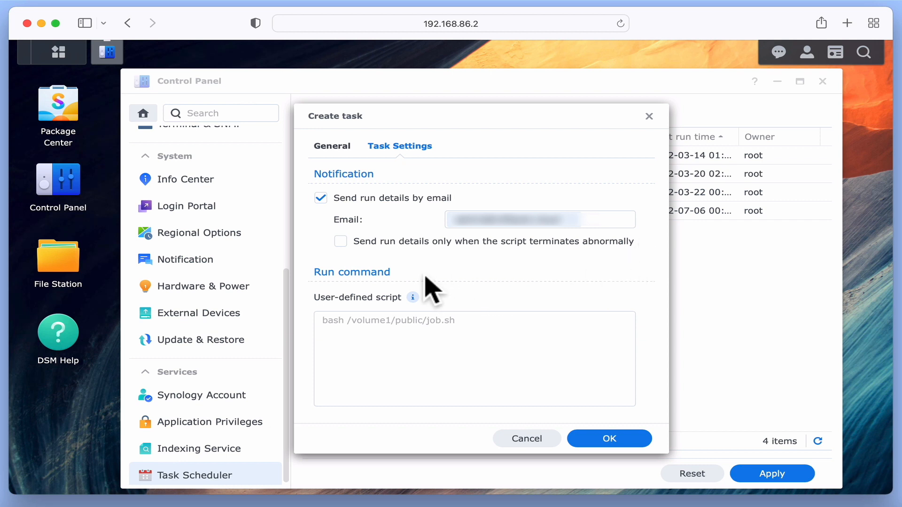
mouse_move(415, 287)
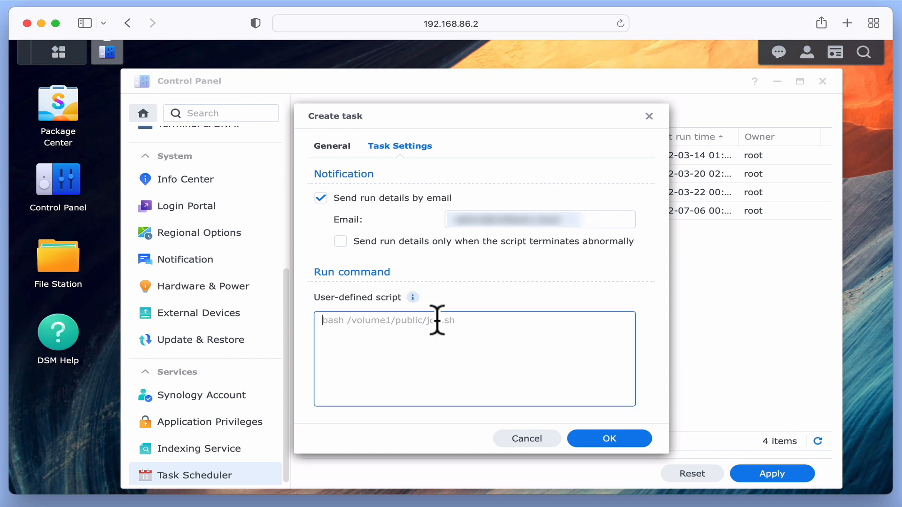
mouse_move(650, 333)
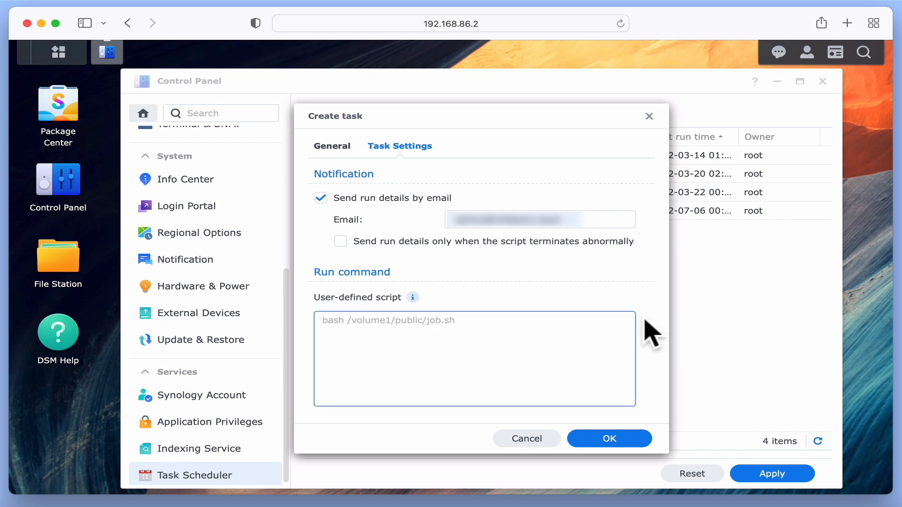
type("synop")
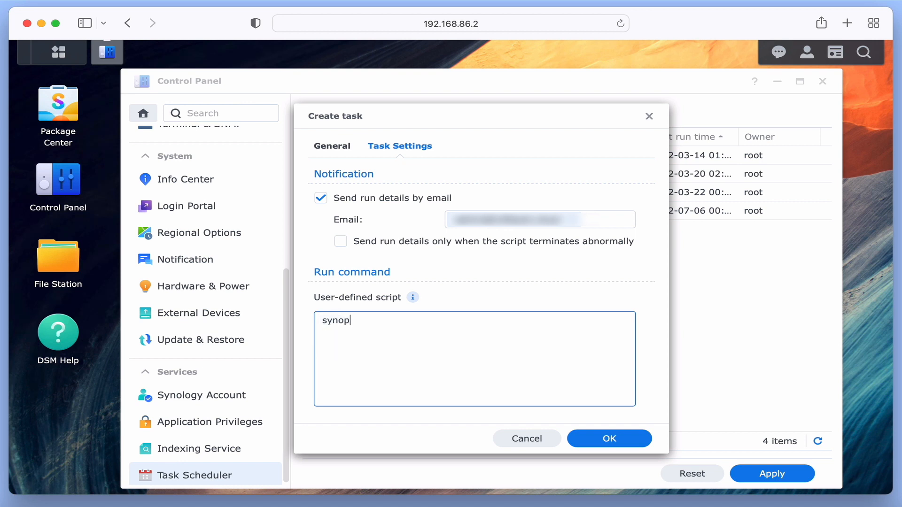
type("kg stop A")
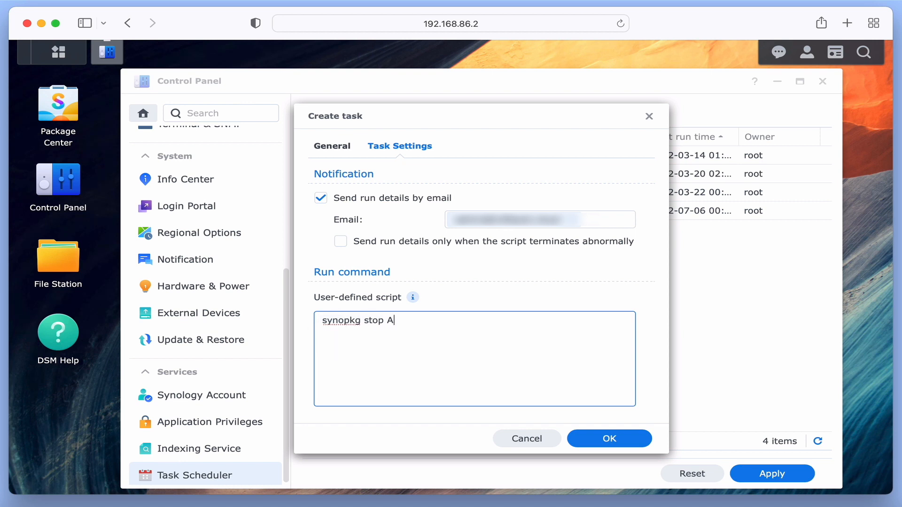
type("ctiveInsight")
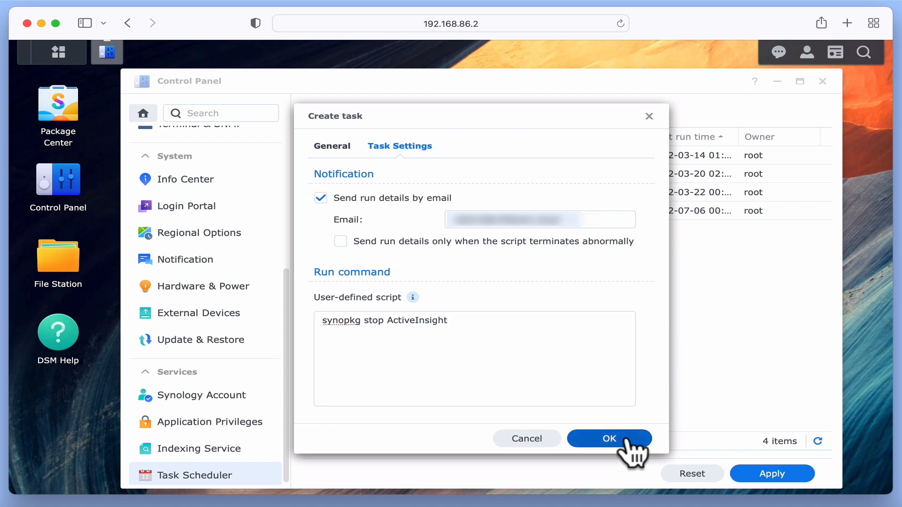
Step: Save the new task and accept the root-permission warning
left_click(609, 439)
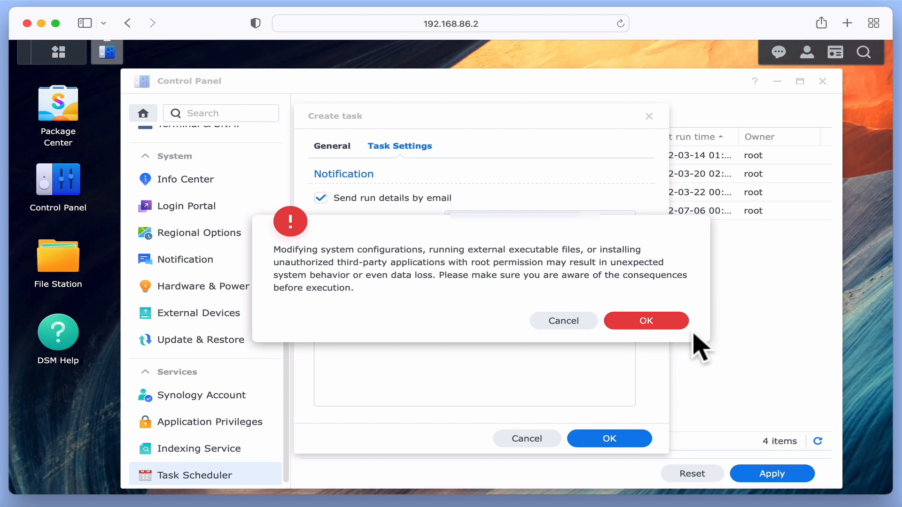
mouse_move(684, 345)
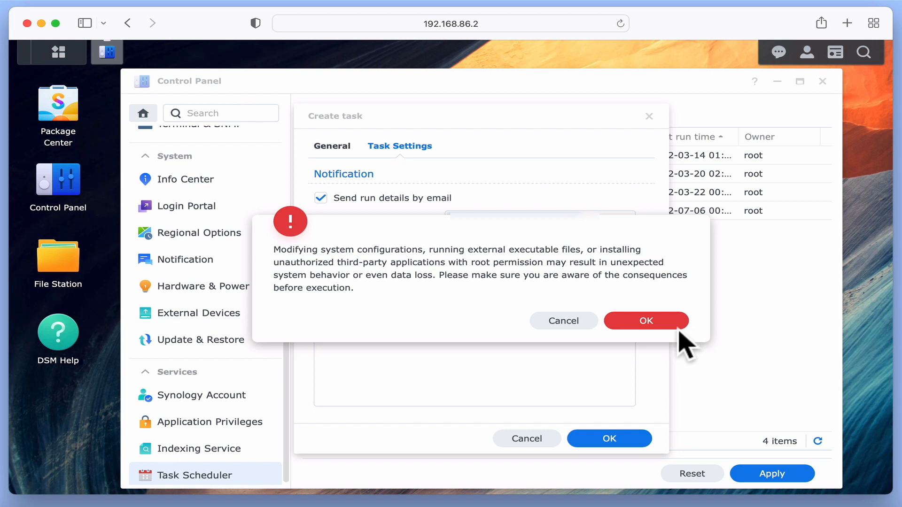
left_click(646, 320)
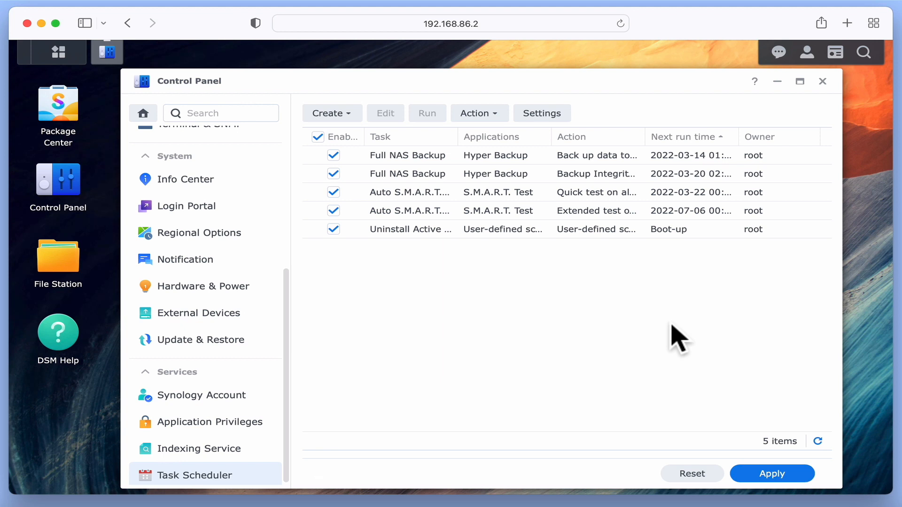
mouse_move(530, 296)
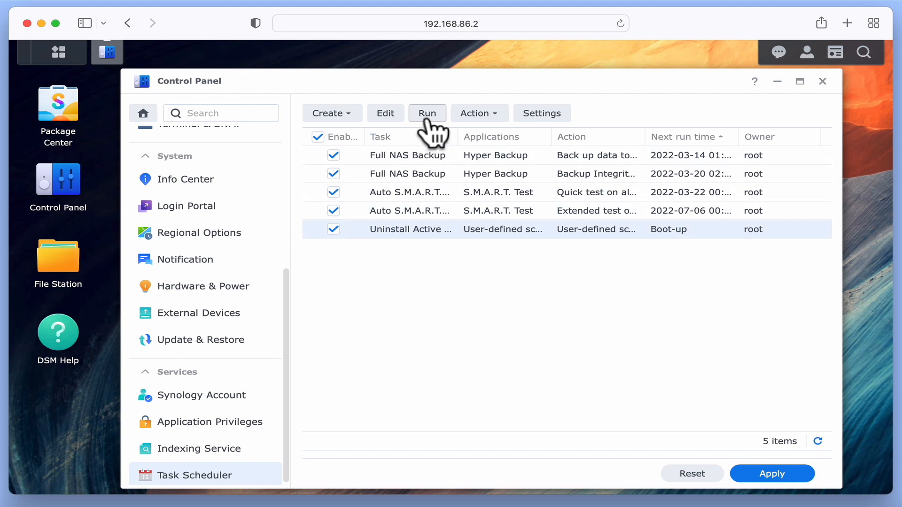
Step: Run the Uninstall Active Insight task now, confirm, and hide Control Panel
left_click(427, 113)
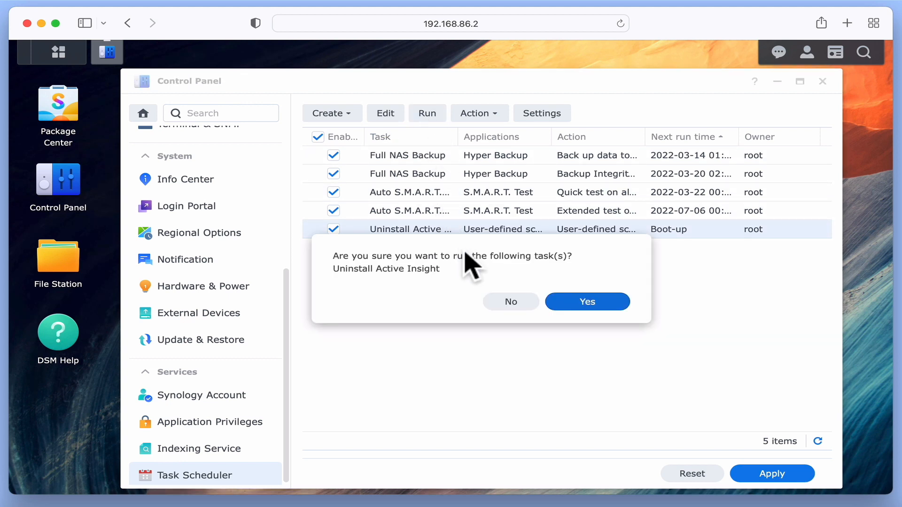
left_click(587, 301)
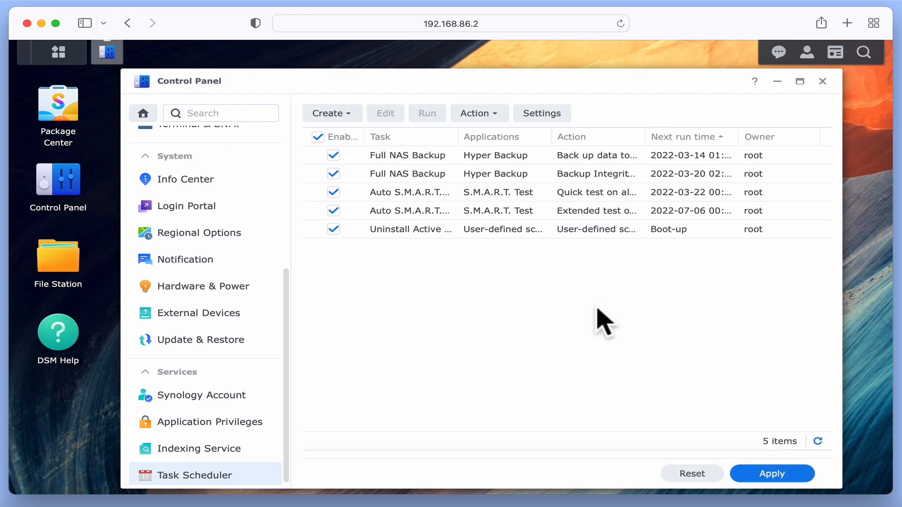
left_click(822, 81)
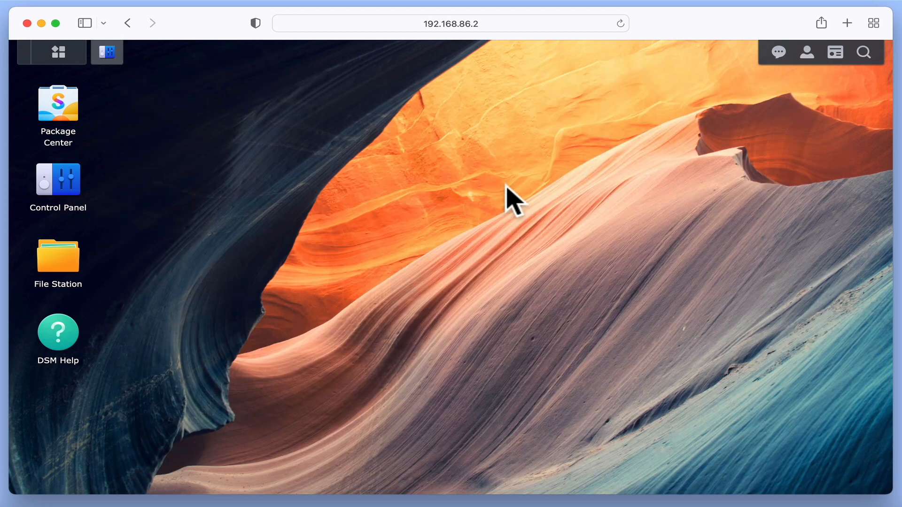
Step: Open Package Center to check Active Insight's status
double_click(57, 102)
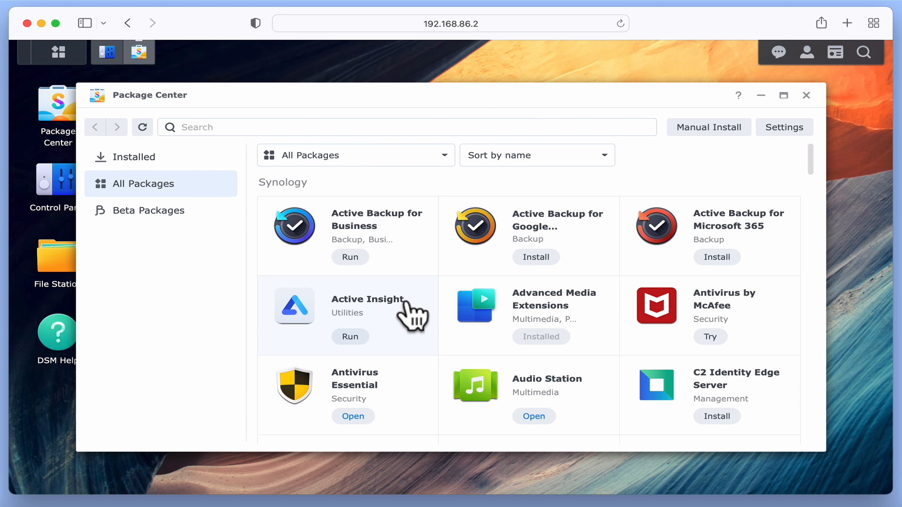
mouse_move(360, 360)
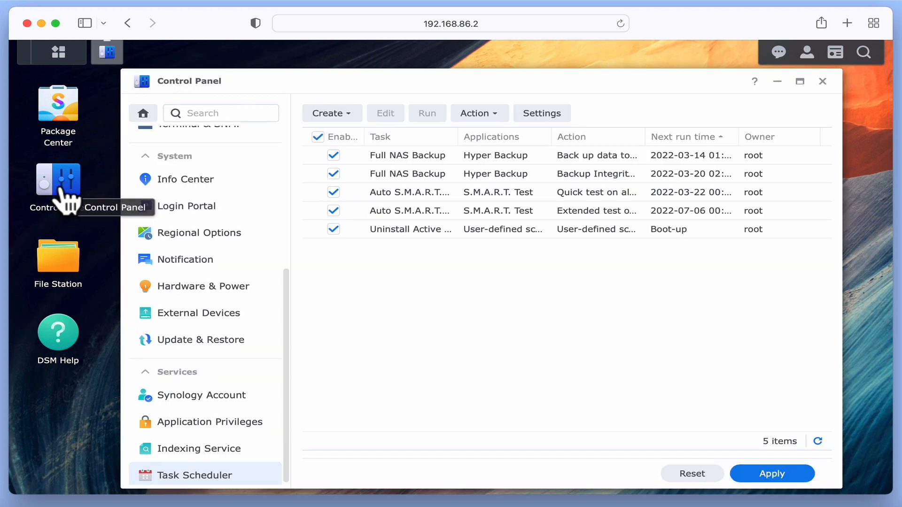
mouse_move(434, 259)
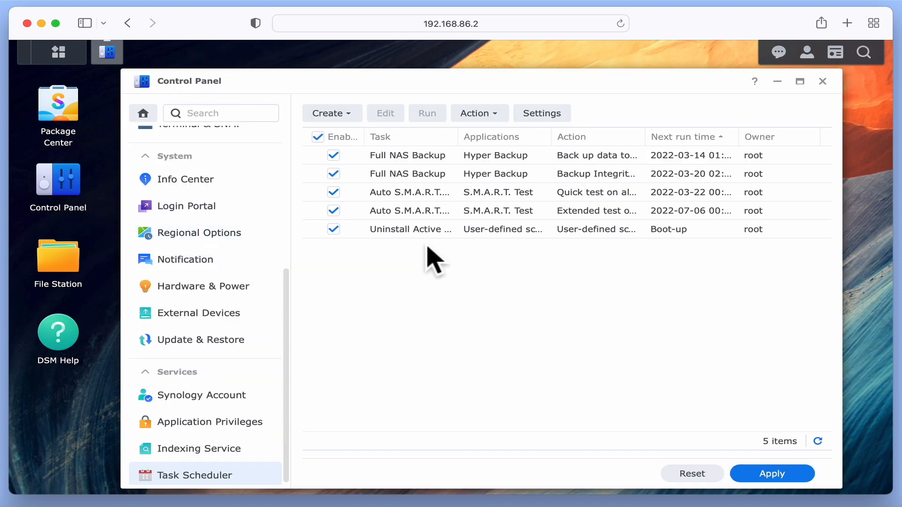
Step: Edit the Uninstall Active Insight task, adding 'synopkg uninstall ActiveInsight' to its script
left_click(410, 229)
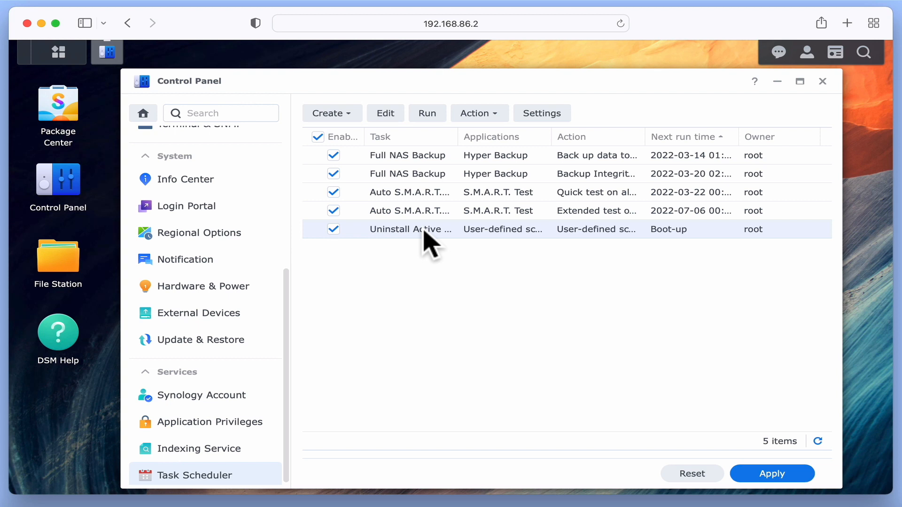
left_click(384, 113)
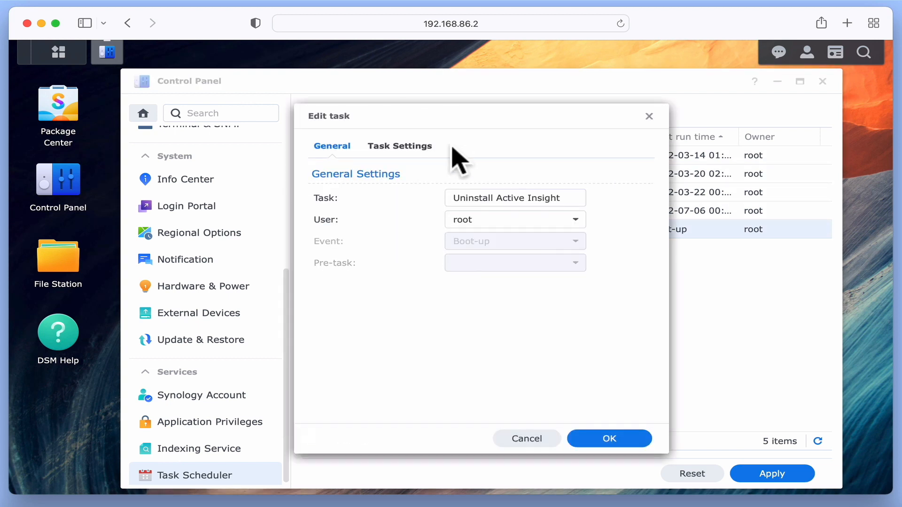
left_click(399, 145)
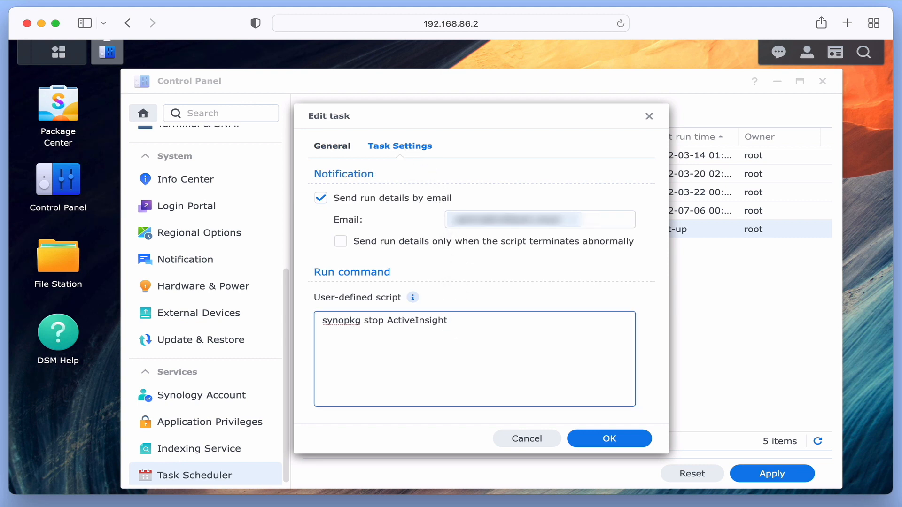
type("s")
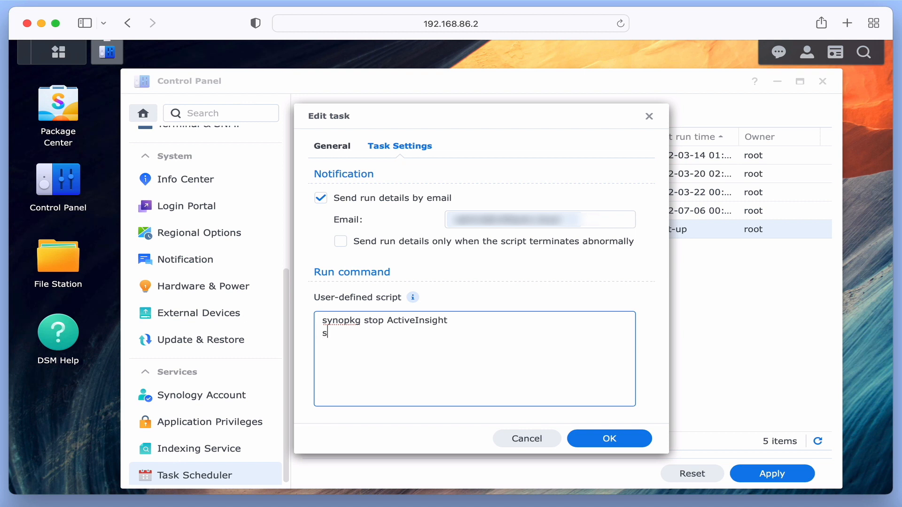
type("ynopkg")
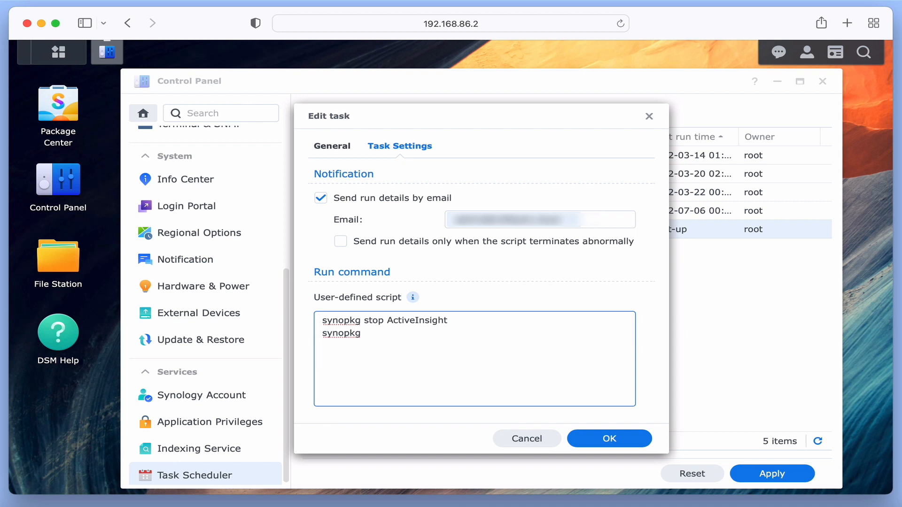
type("uninstall")
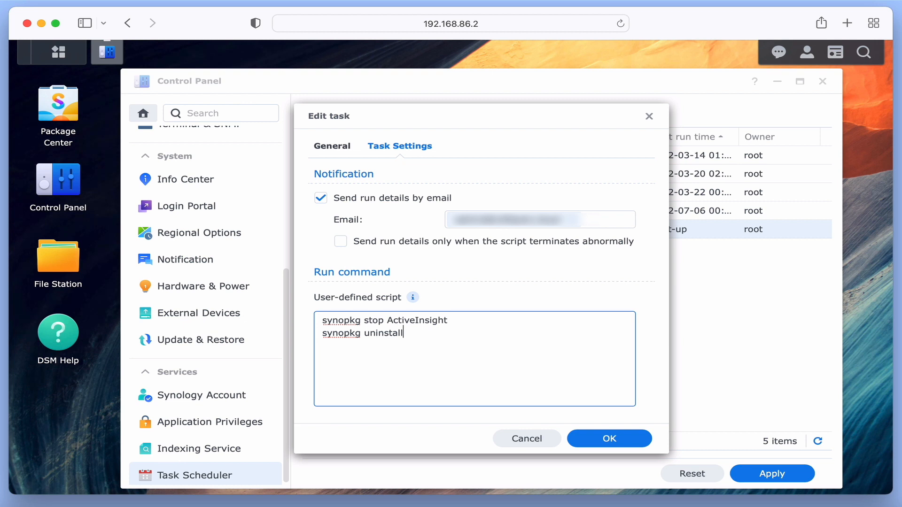
type("ActiveInsi")
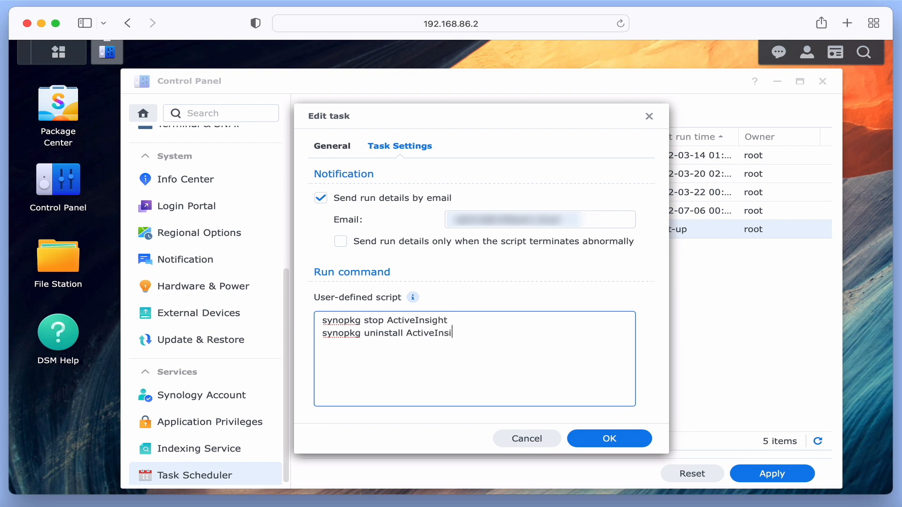
type("ght")
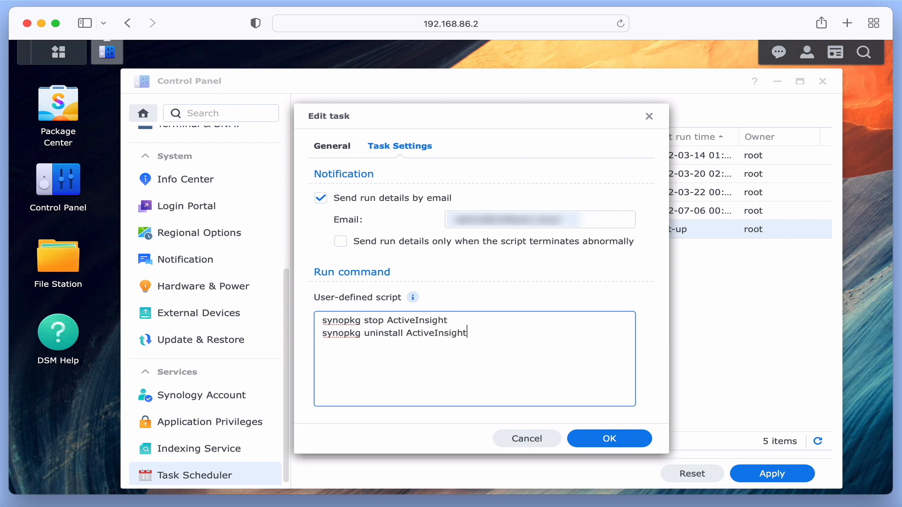
mouse_move(547, 394)
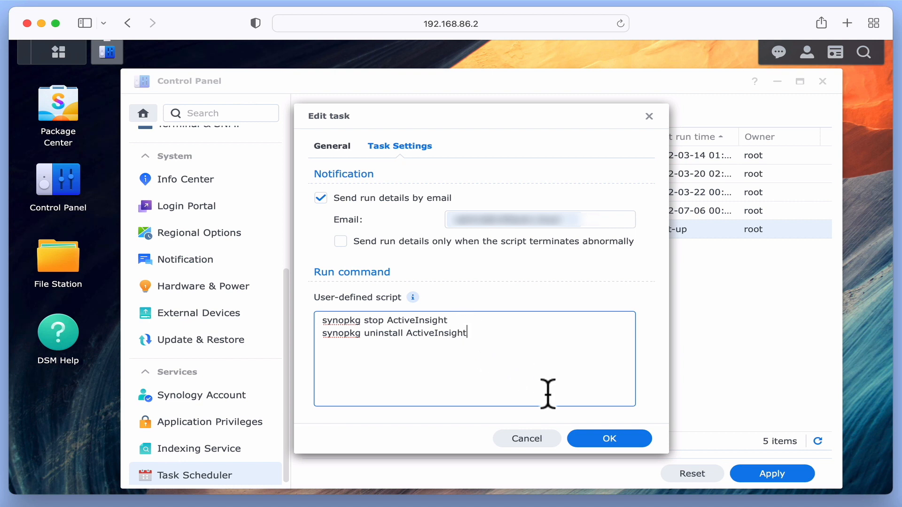
Step: Save the revised Uninstall Active Insight script despite the root warning, then run the task
left_click(609, 439)
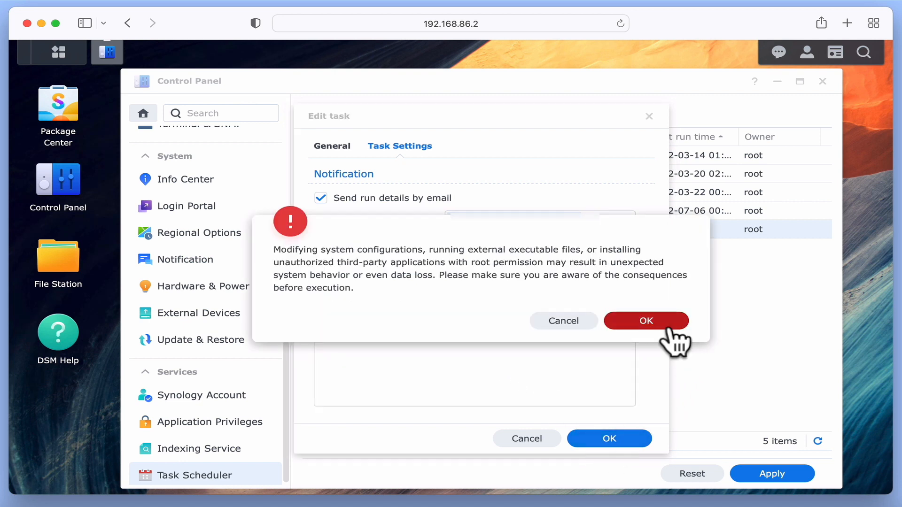
left_click(646, 320)
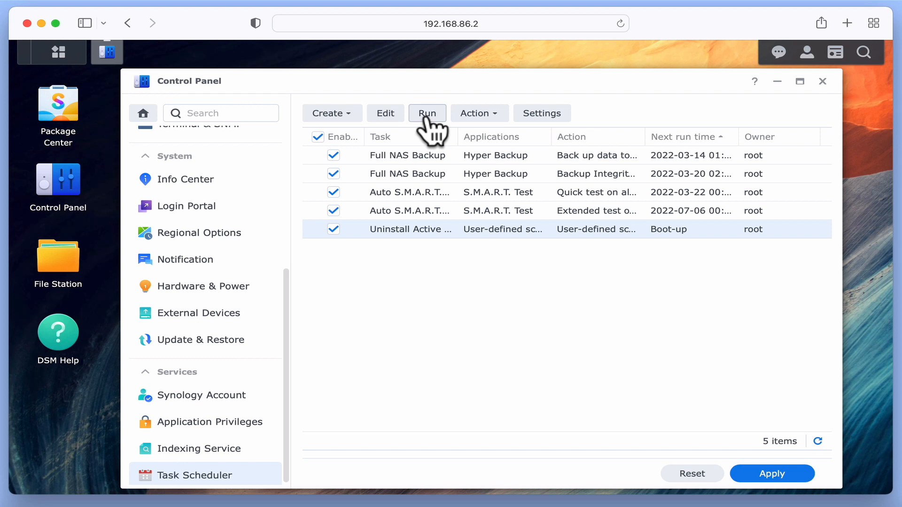
left_click(428, 113)
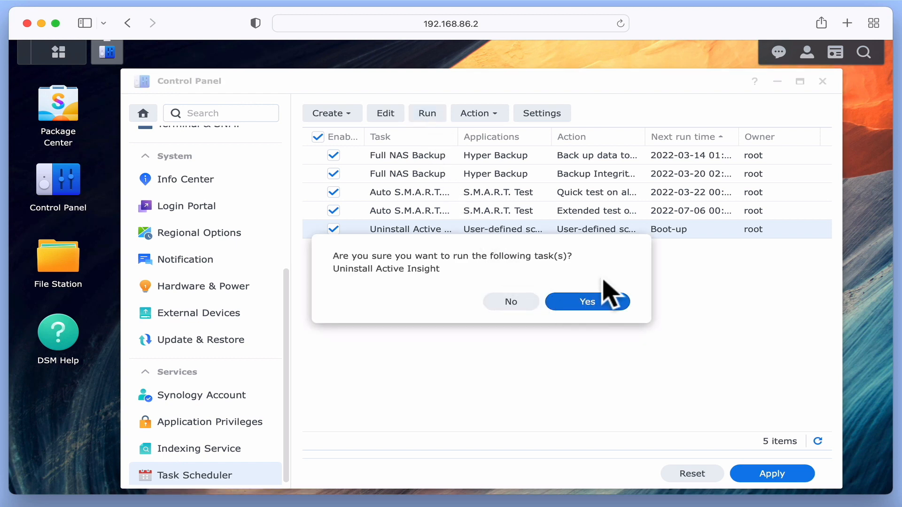
left_click(586, 301)
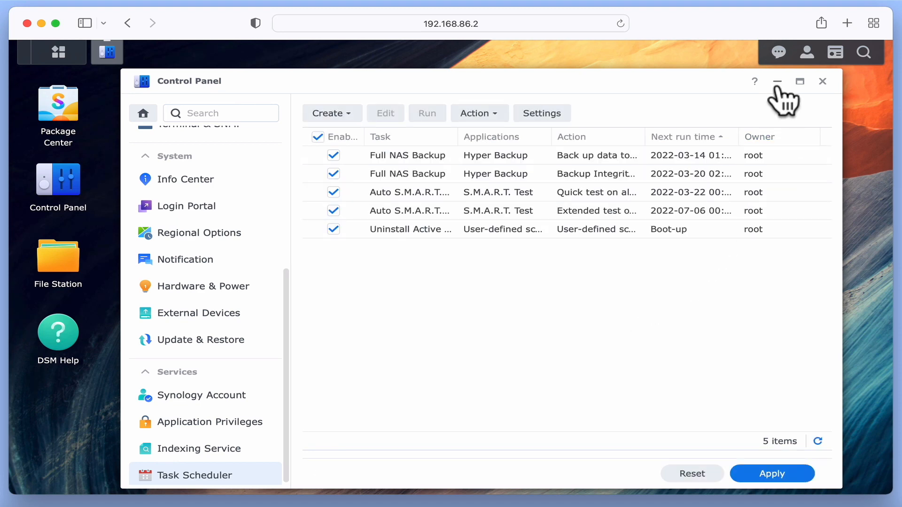
left_click(777, 81)
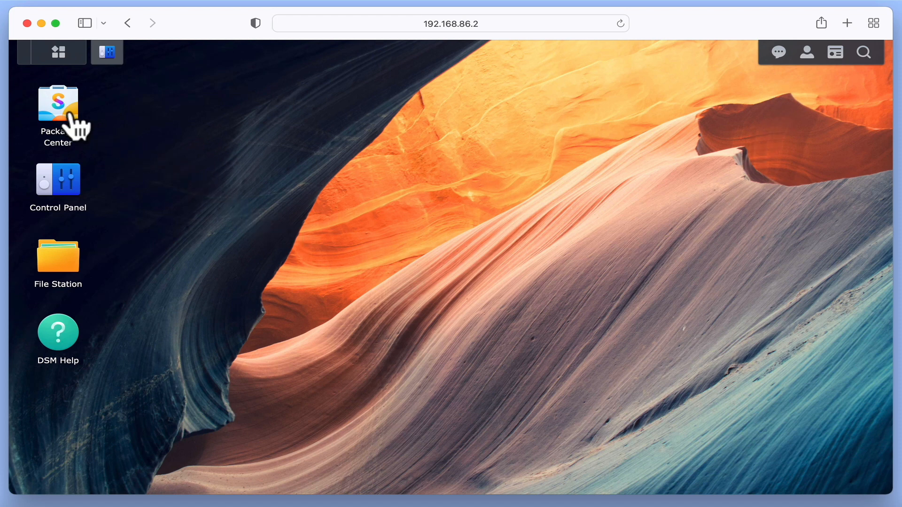
double_click(57, 107)
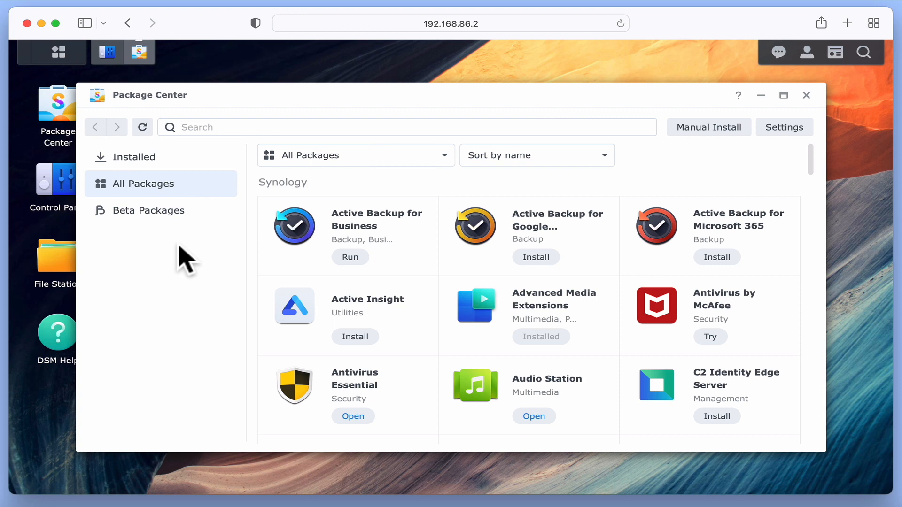
left_click(367, 299)
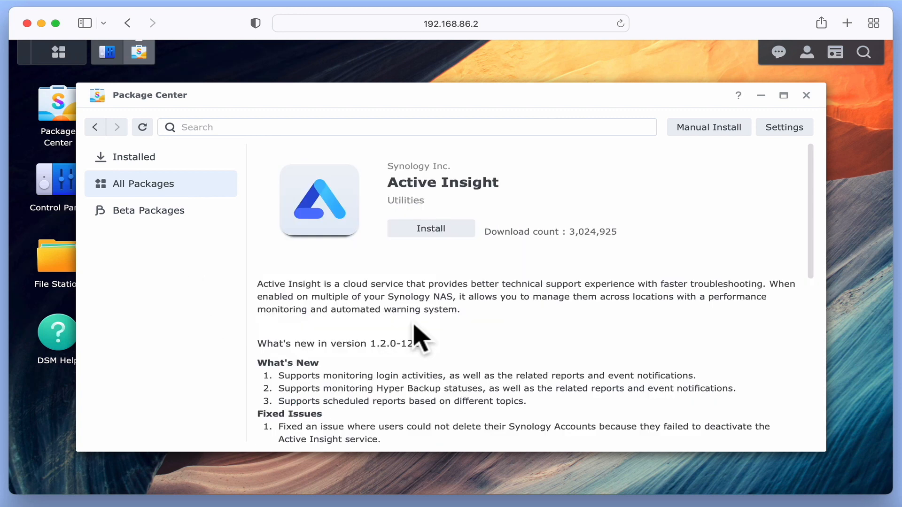
mouse_move(431, 229)
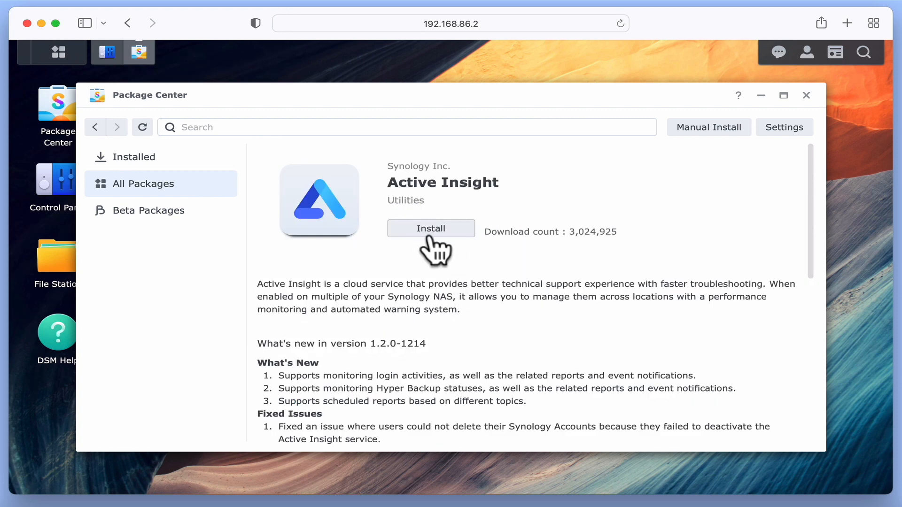
mouse_move(440, 253)
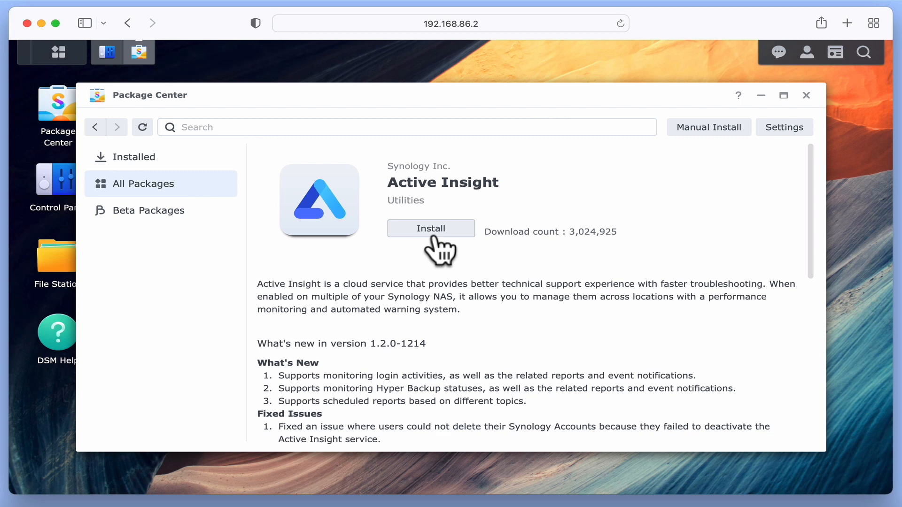
mouse_move(710, 221)
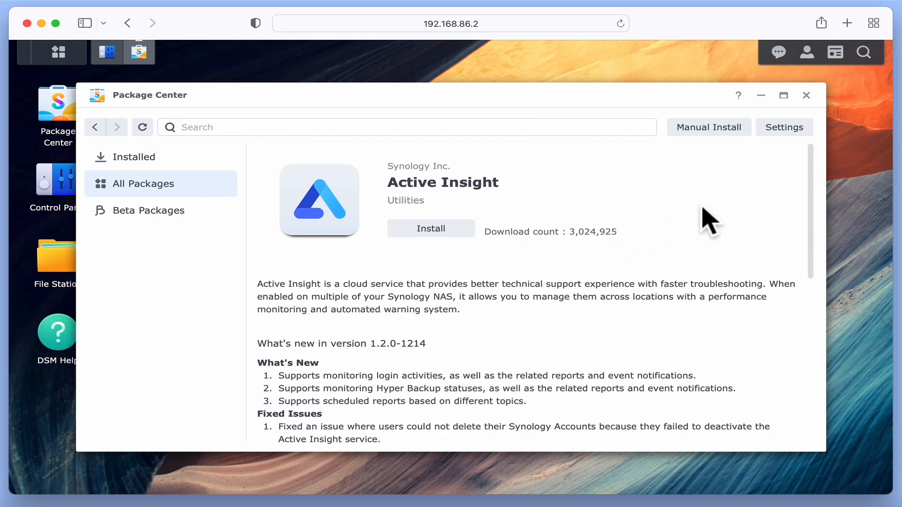
left_click(806, 95)
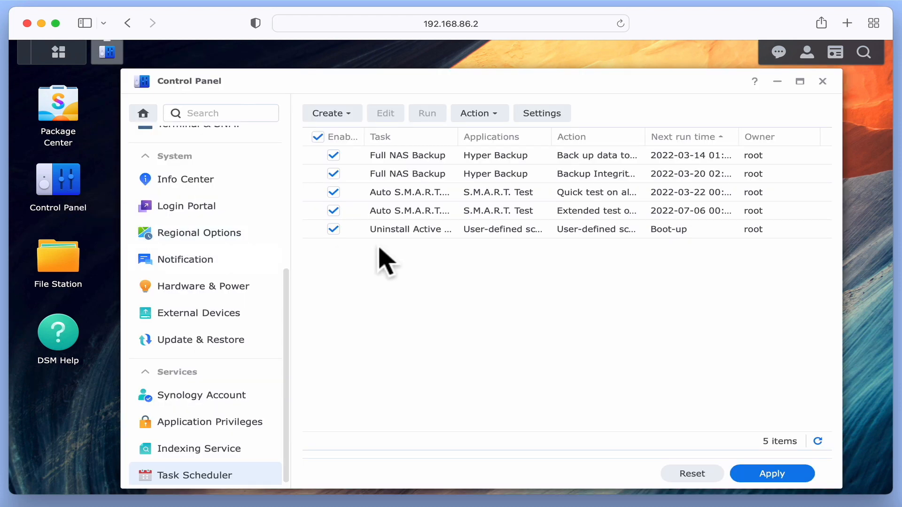
Step: Untick Enabled for Uninstall Active Insight, apply and save, then minimize Control Panel
left_click(410, 229)
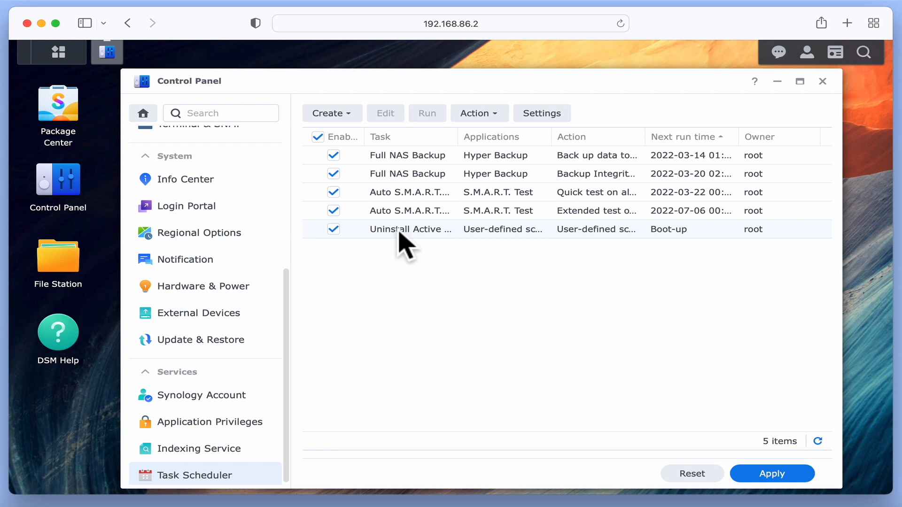
mouse_move(410, 229)
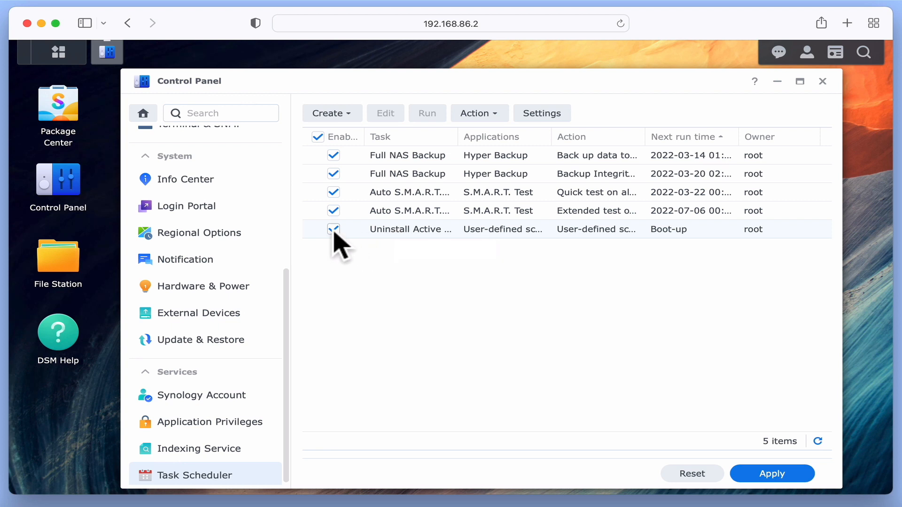
left_click(333, 228)
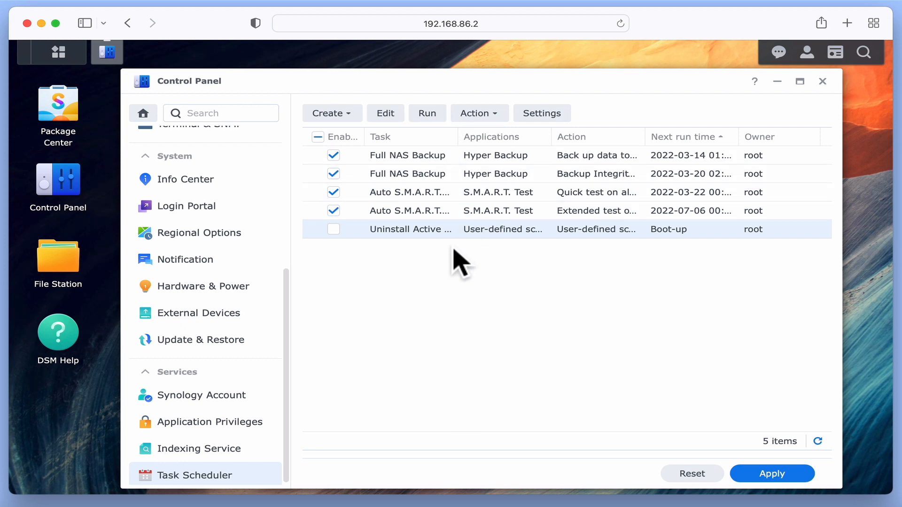
left_click(771, 473)
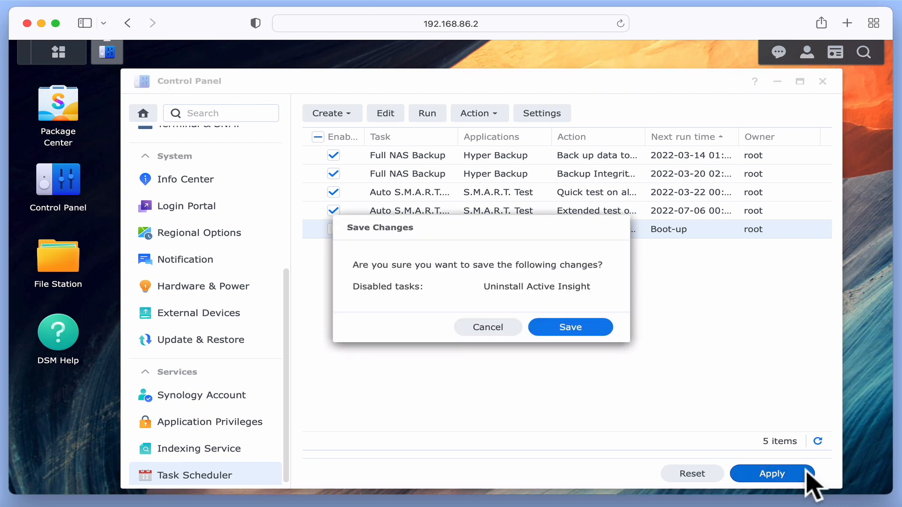
left_click(569, 327)
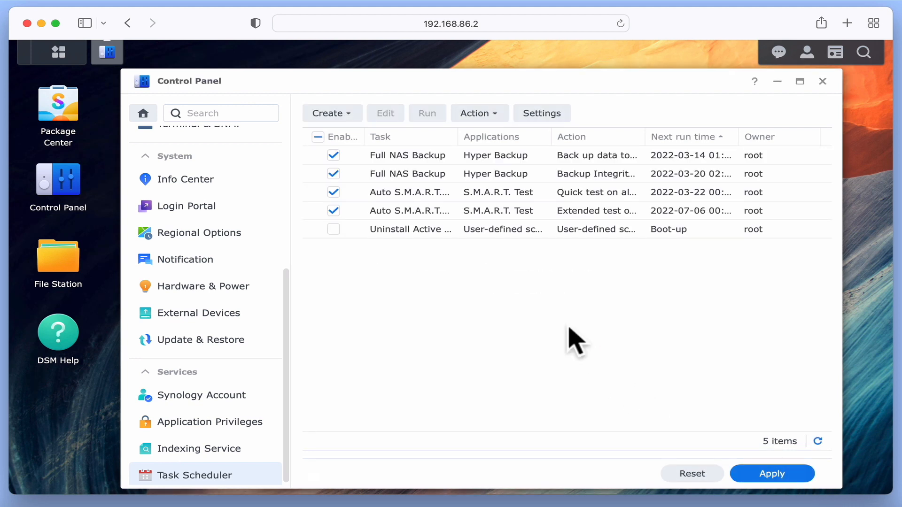
left_click(822, 81)
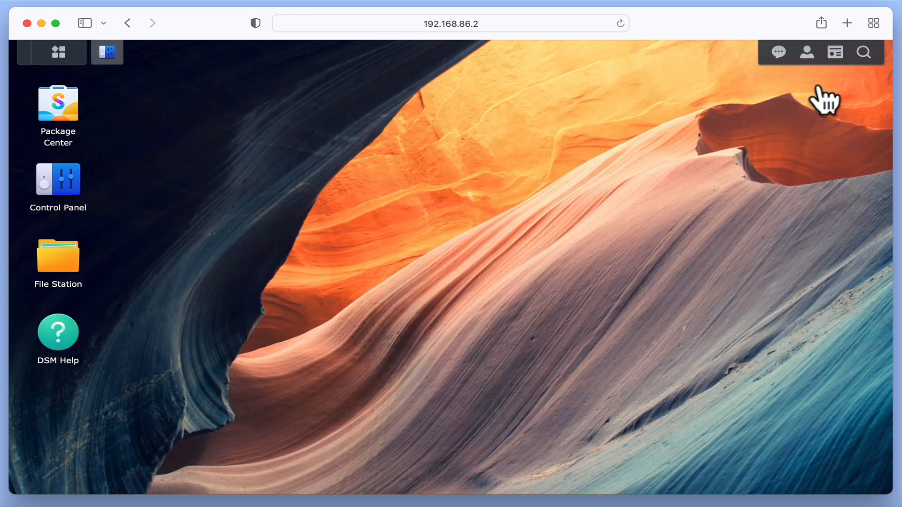